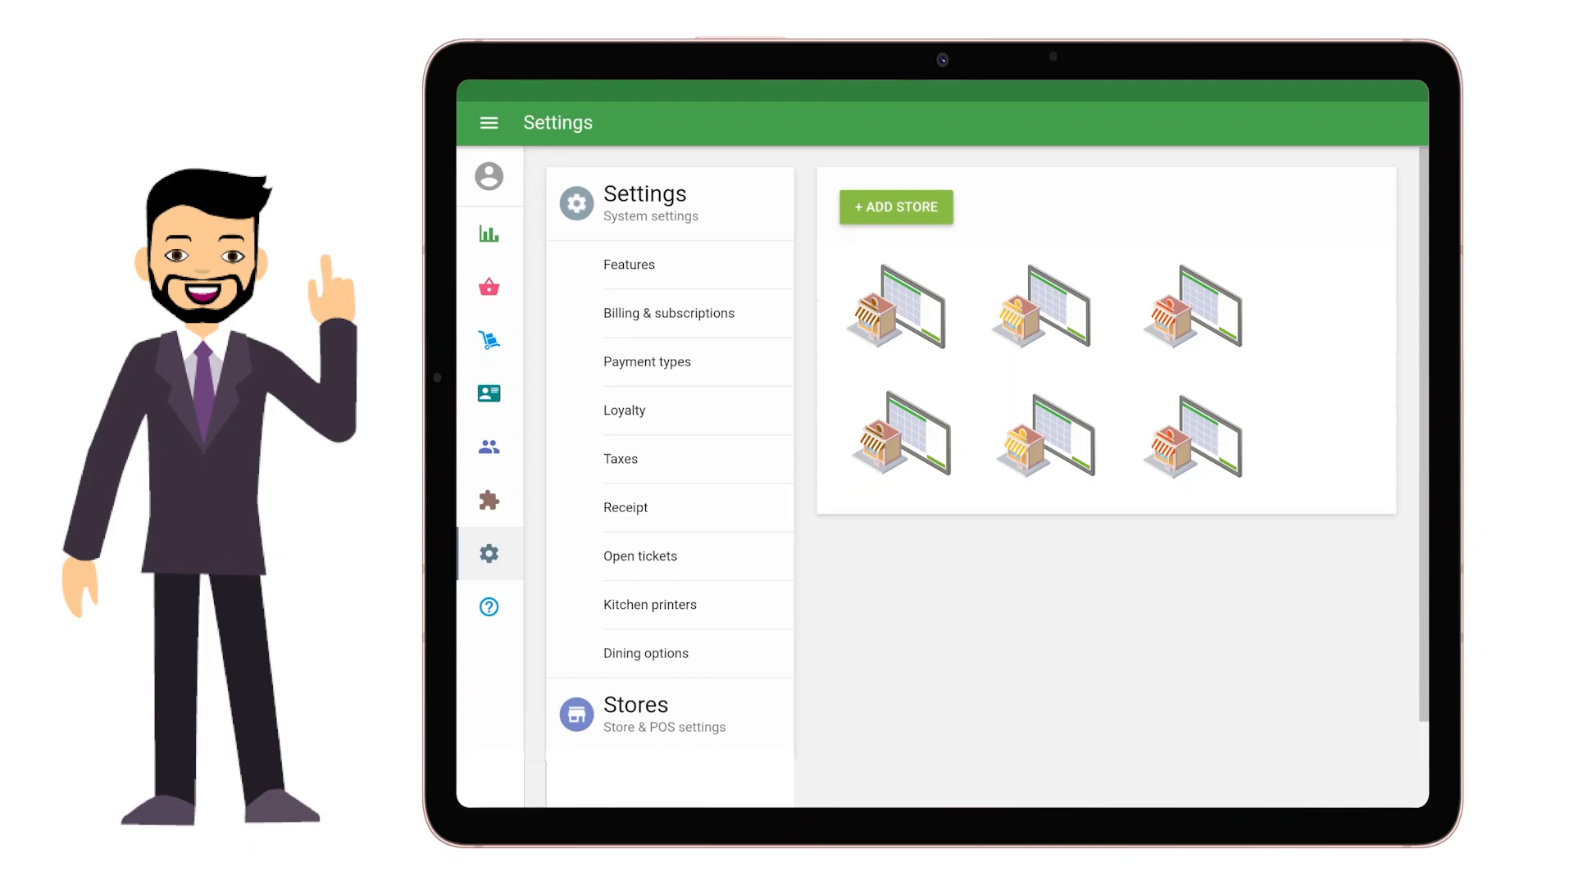
# Preview the sales-by-item report, inventory history, employee options and customer base from the sidebar.
pyautogui.click(488, 233)
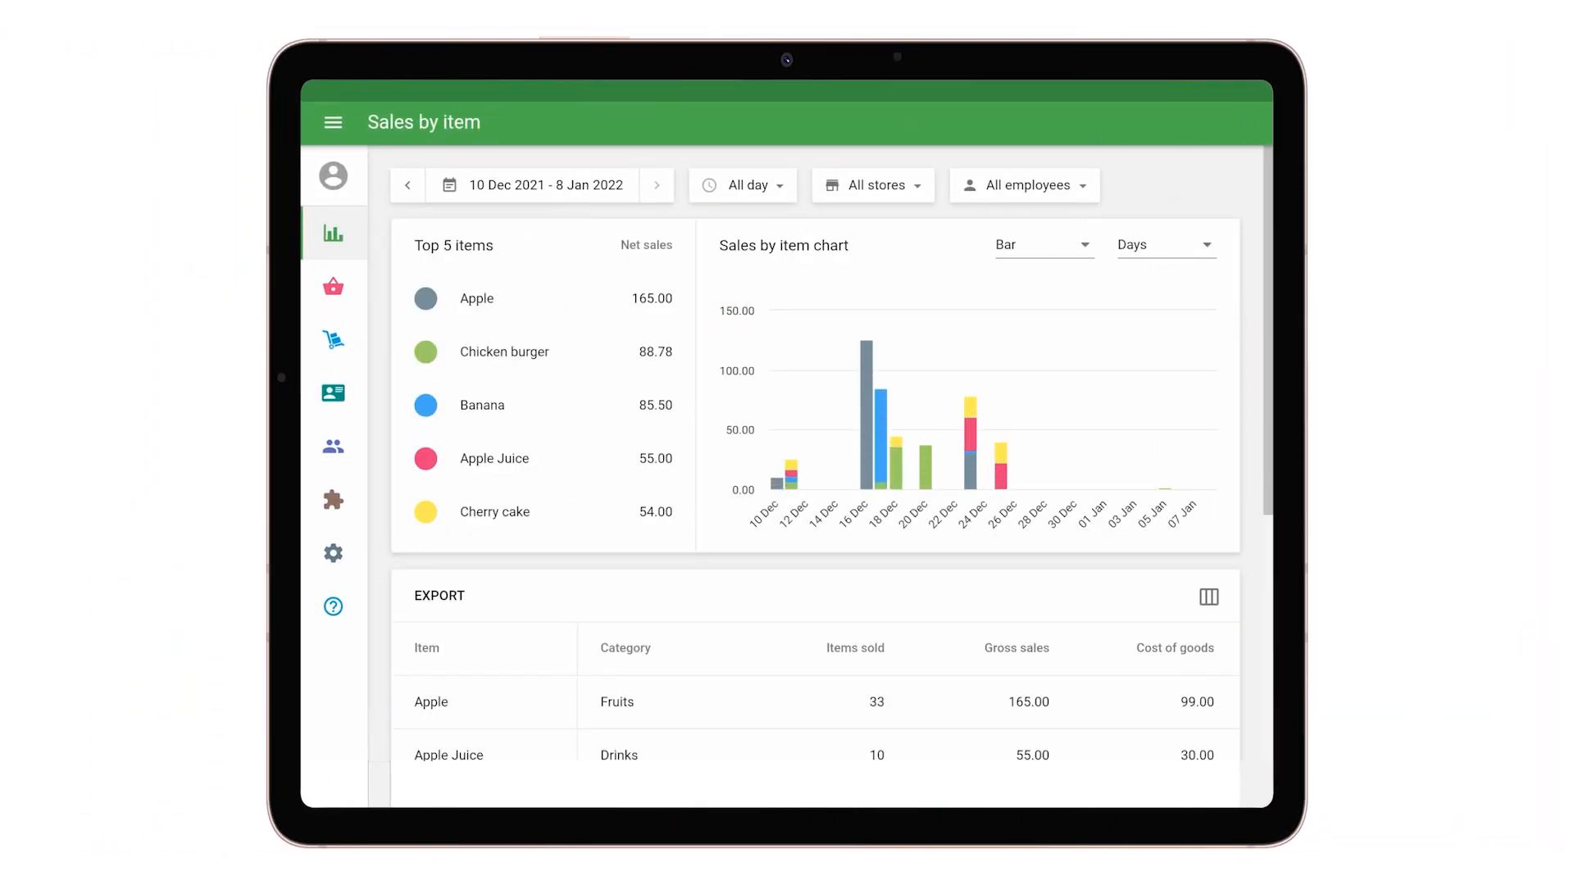
pyautogui.click(333, 339)
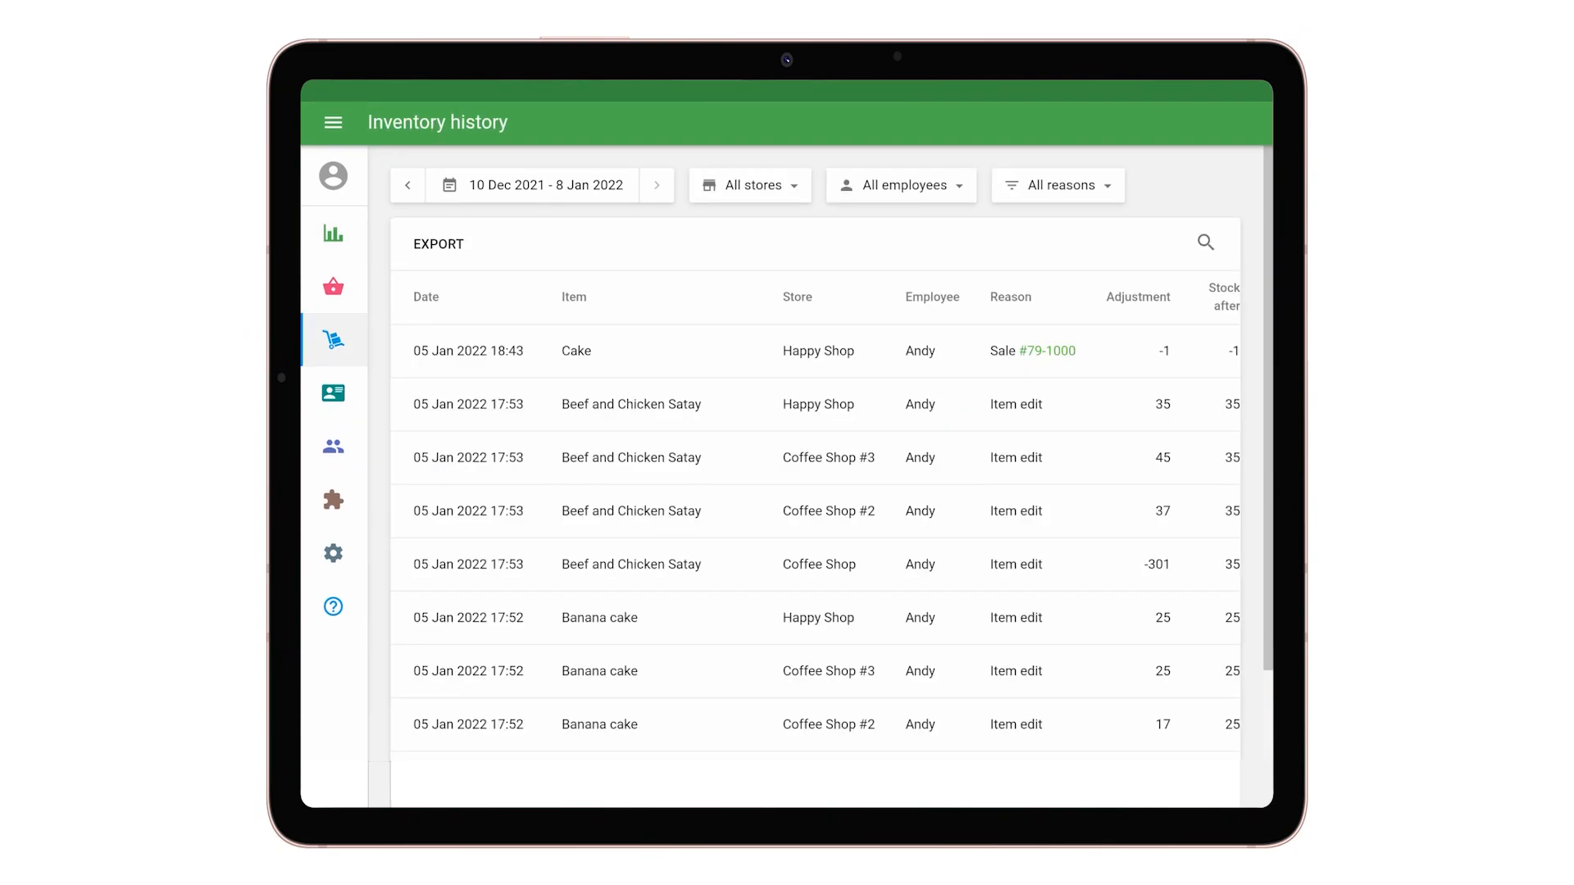
pyautogui.click(331, 394)
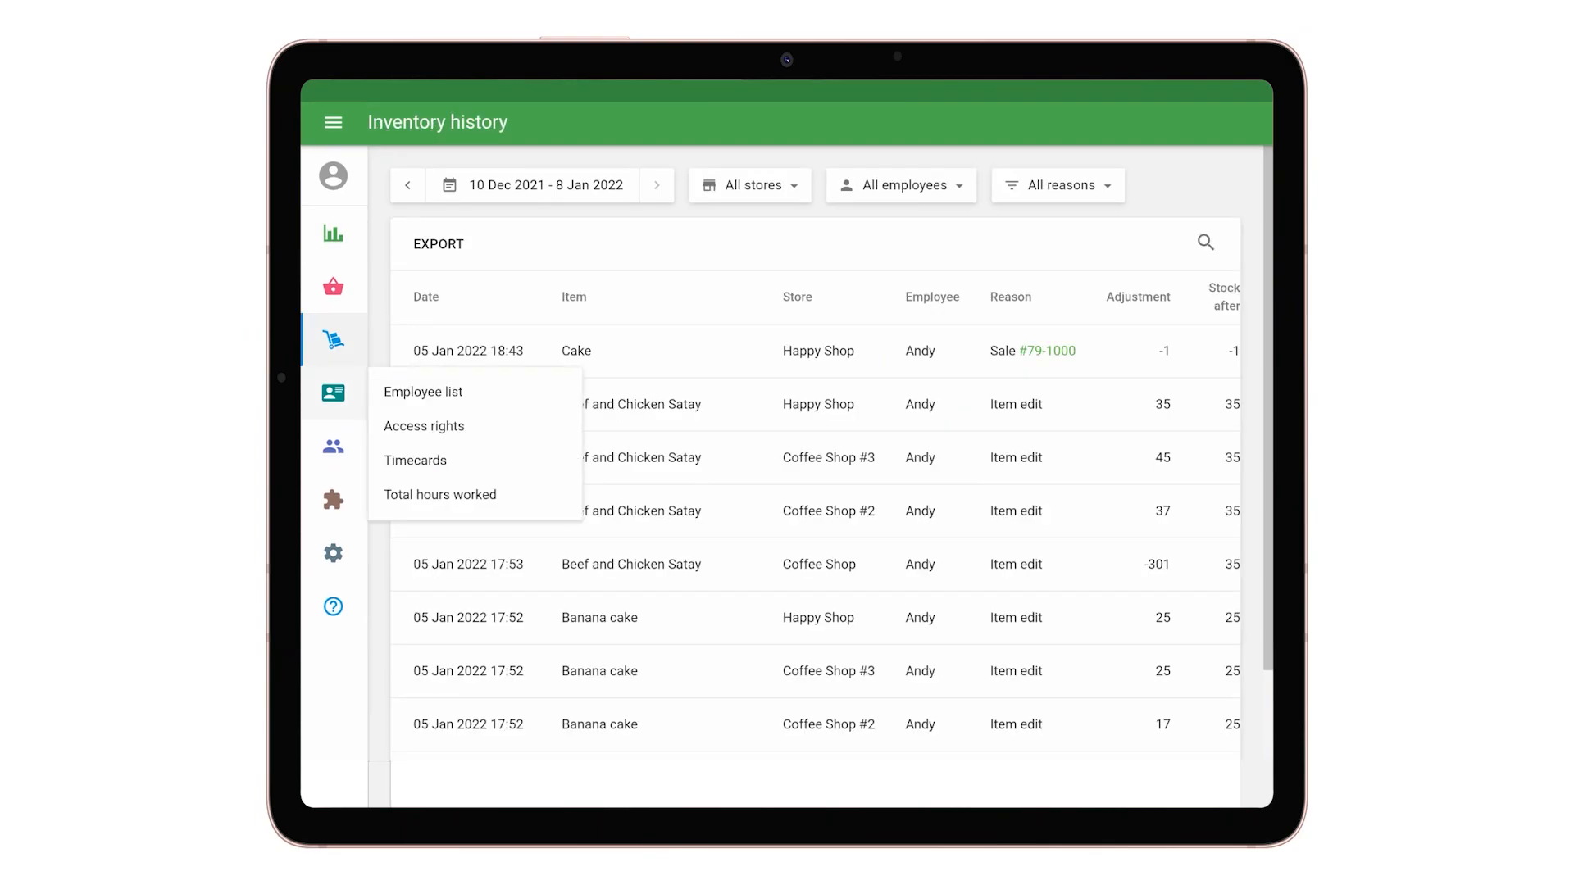
pyautogui.click(332, 446)
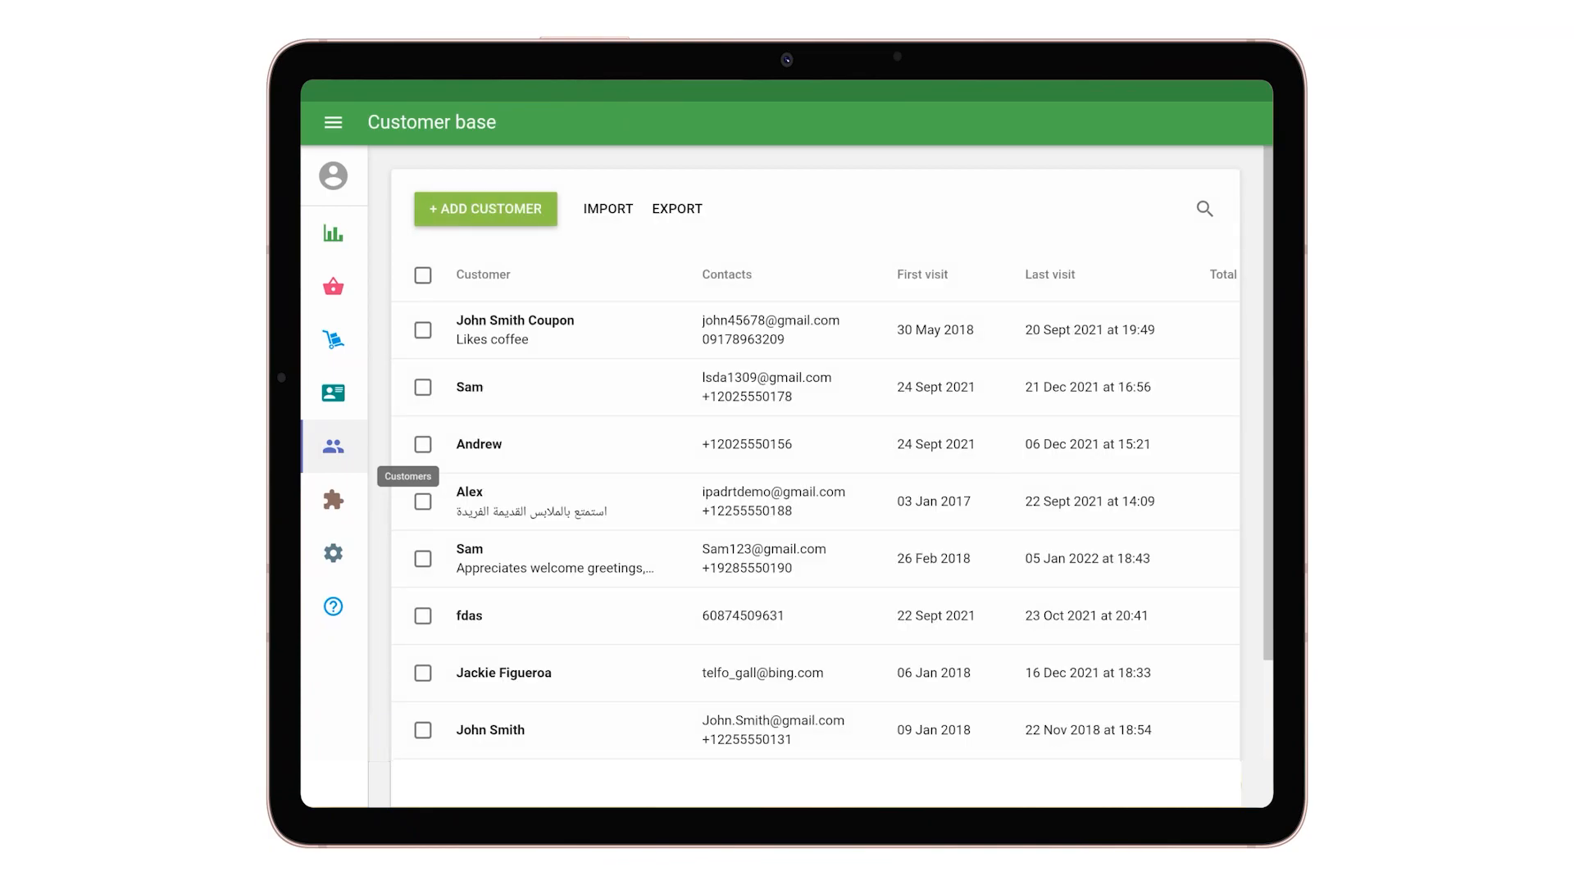
pyautogui.click(333, 233)
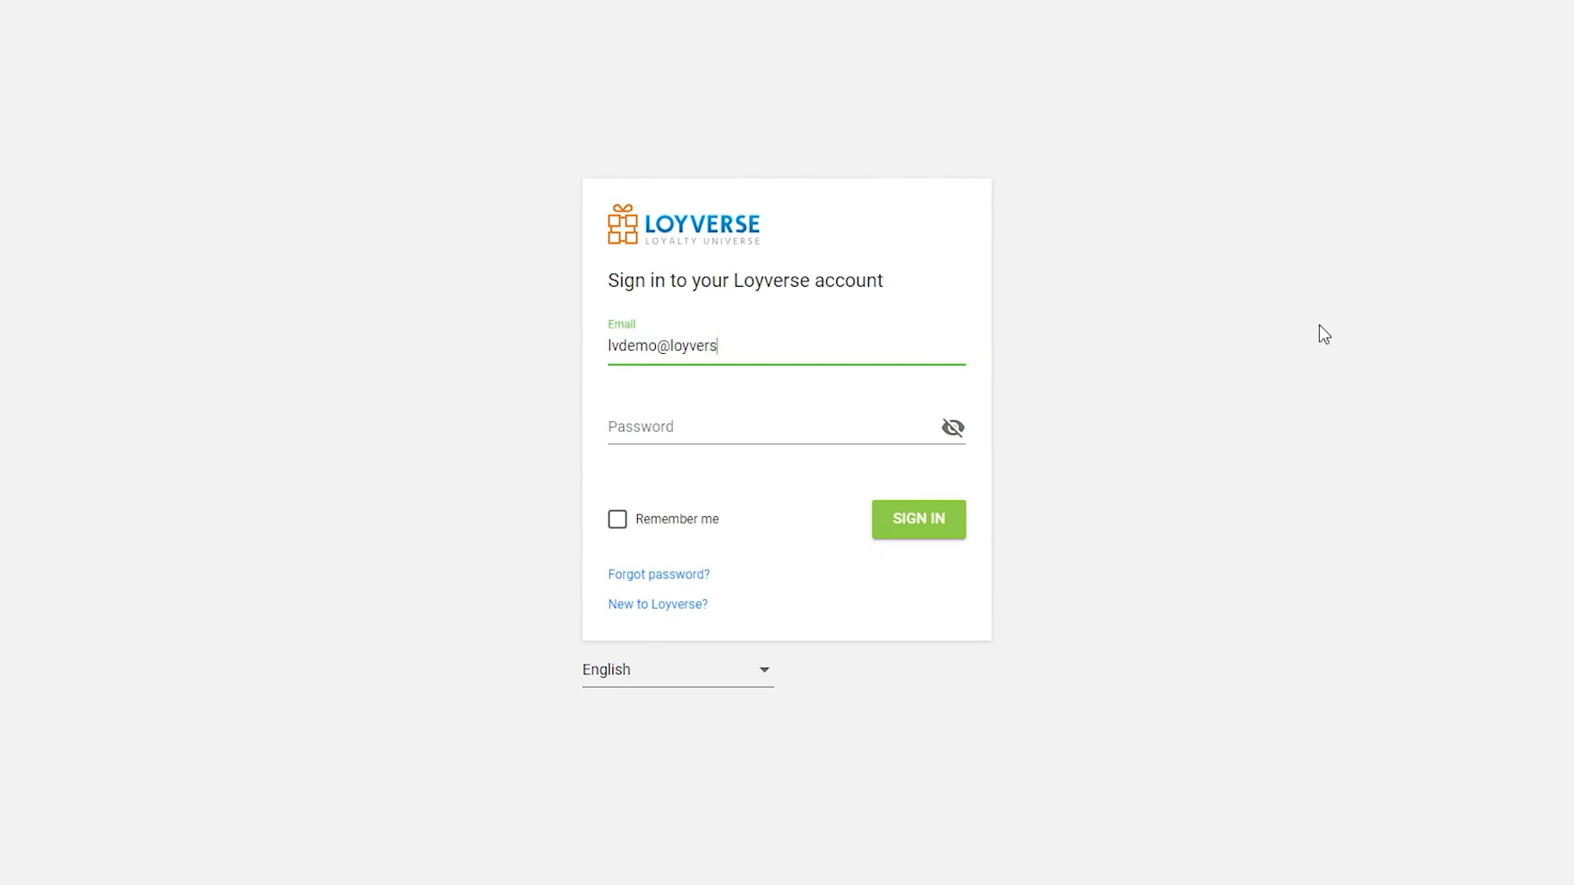
# Sign in to the back office and go to the Stores list under Settings.
pyautogui.click(918, 519)
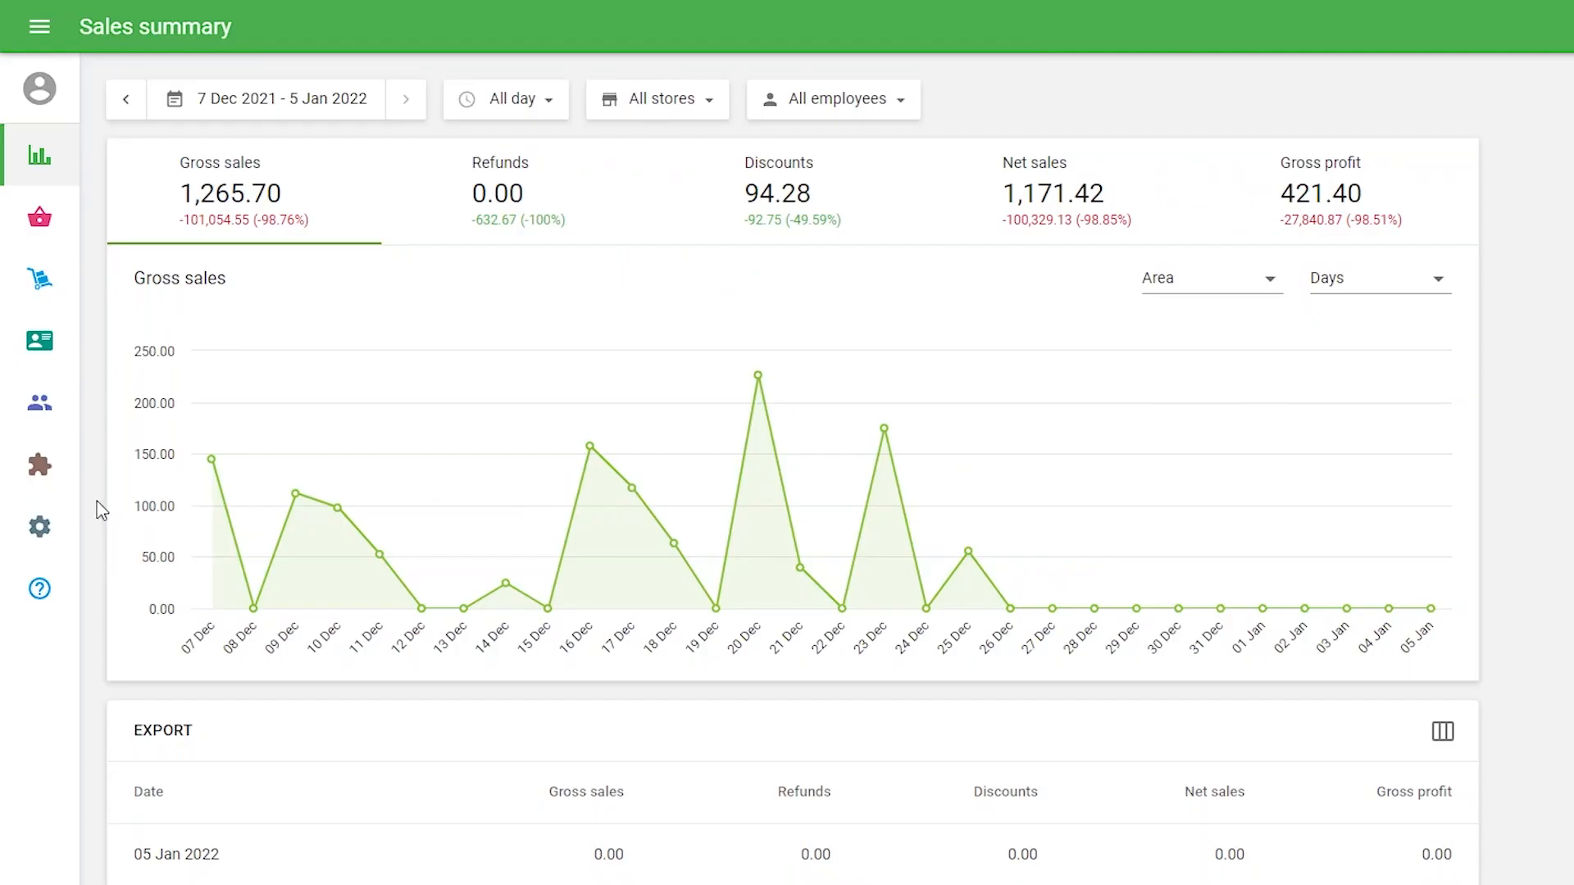
pyautogui.click(40, 525)
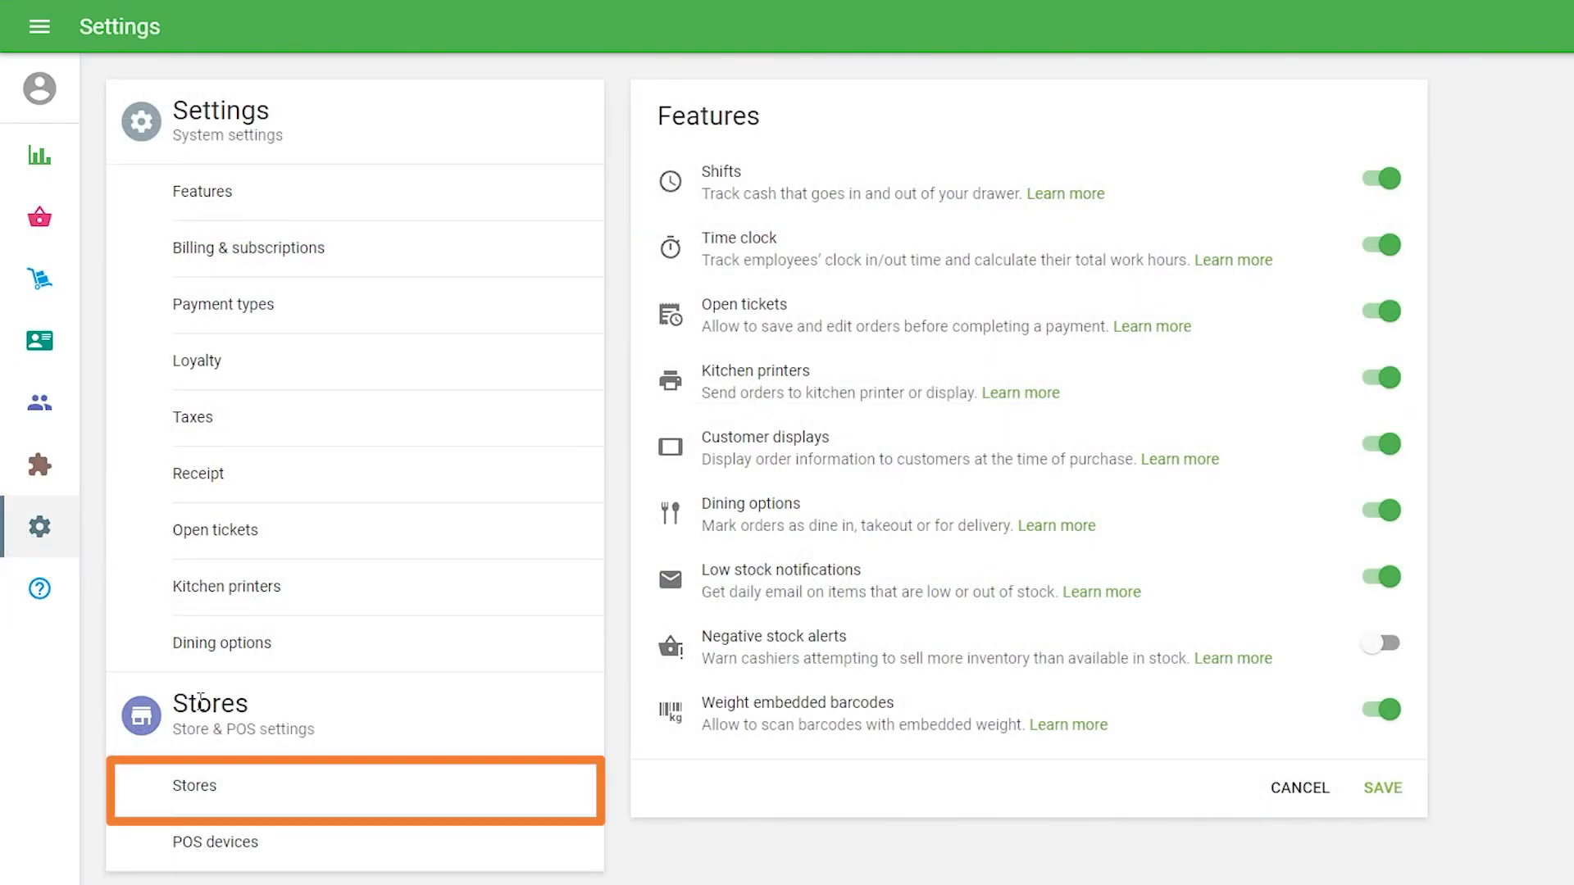
pyautogui.click(193, 785)
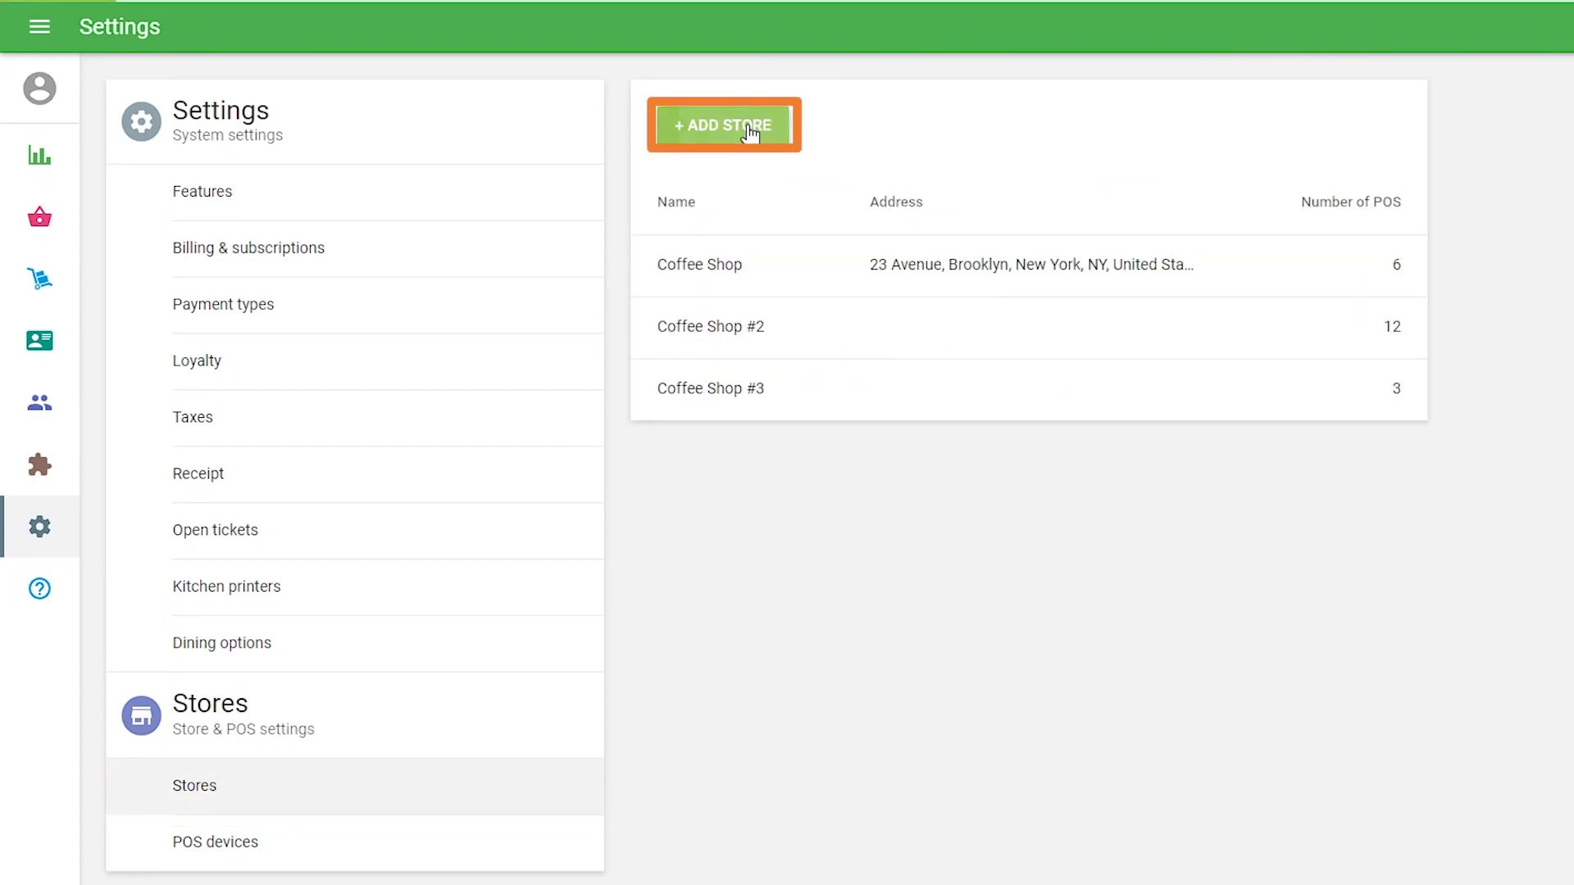
# Create the Happy Shop store with its address and +161 phone number and save it.
pyautogui.click(723, 124)
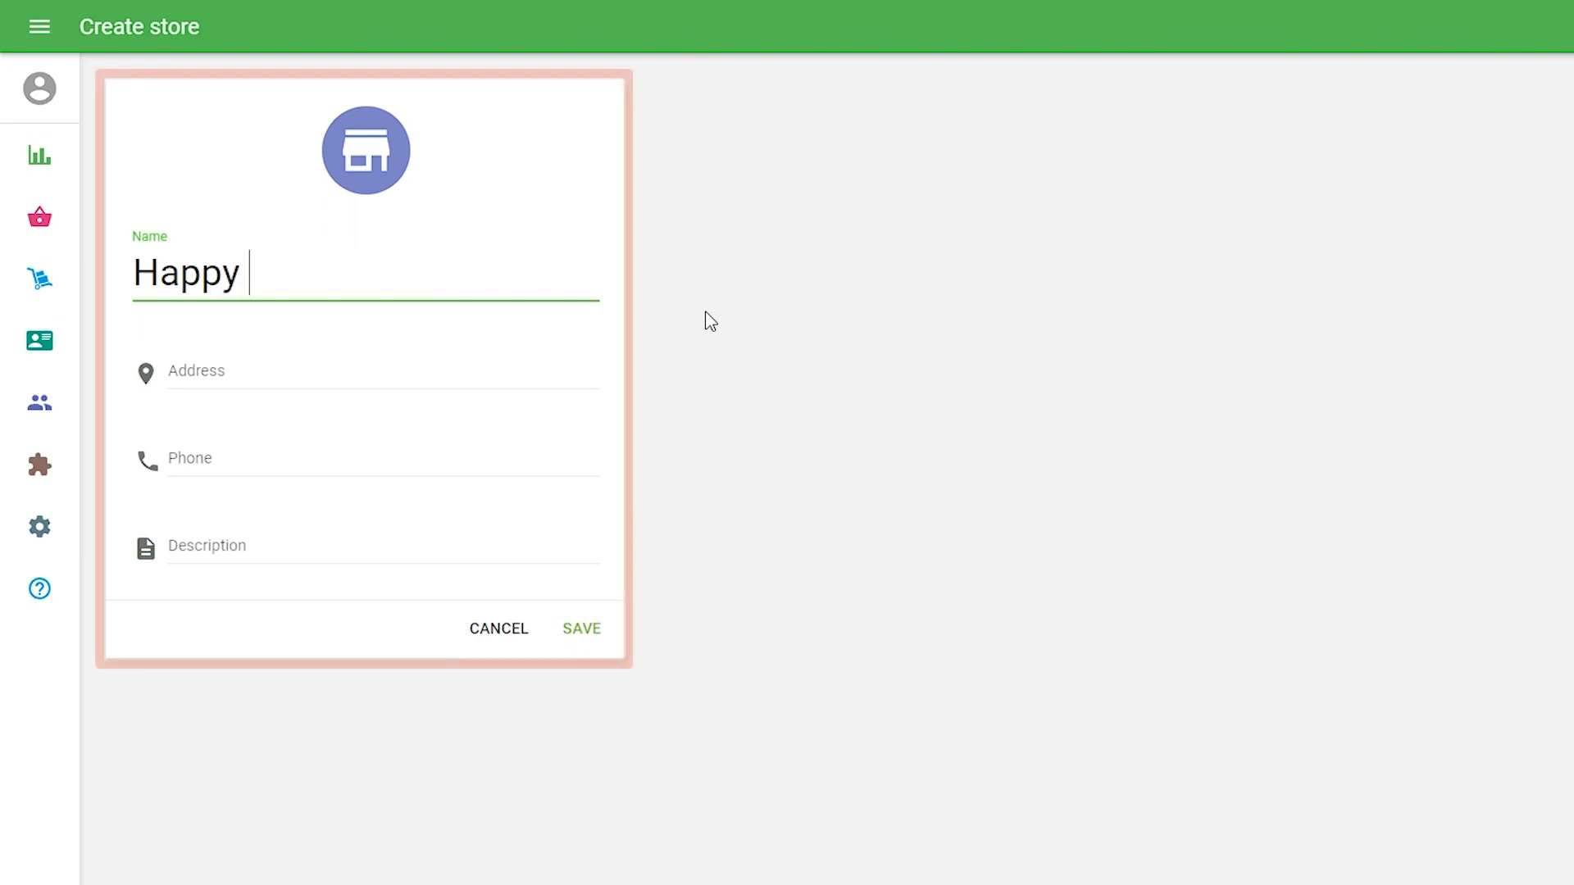
pyautogui.write('+161')
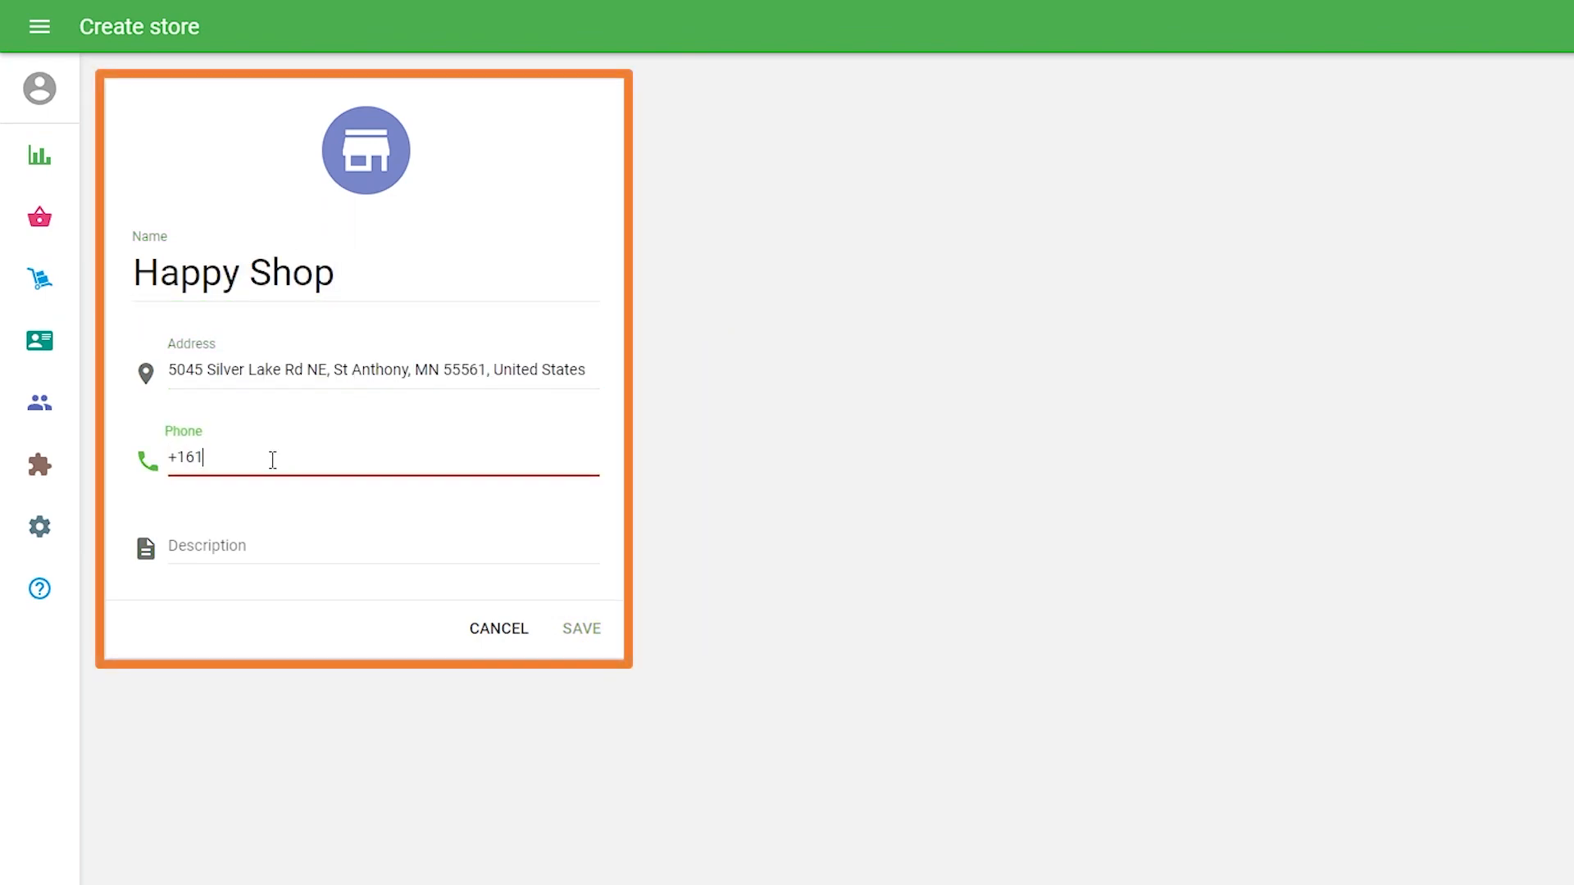
pyautogui.click(581, 630)
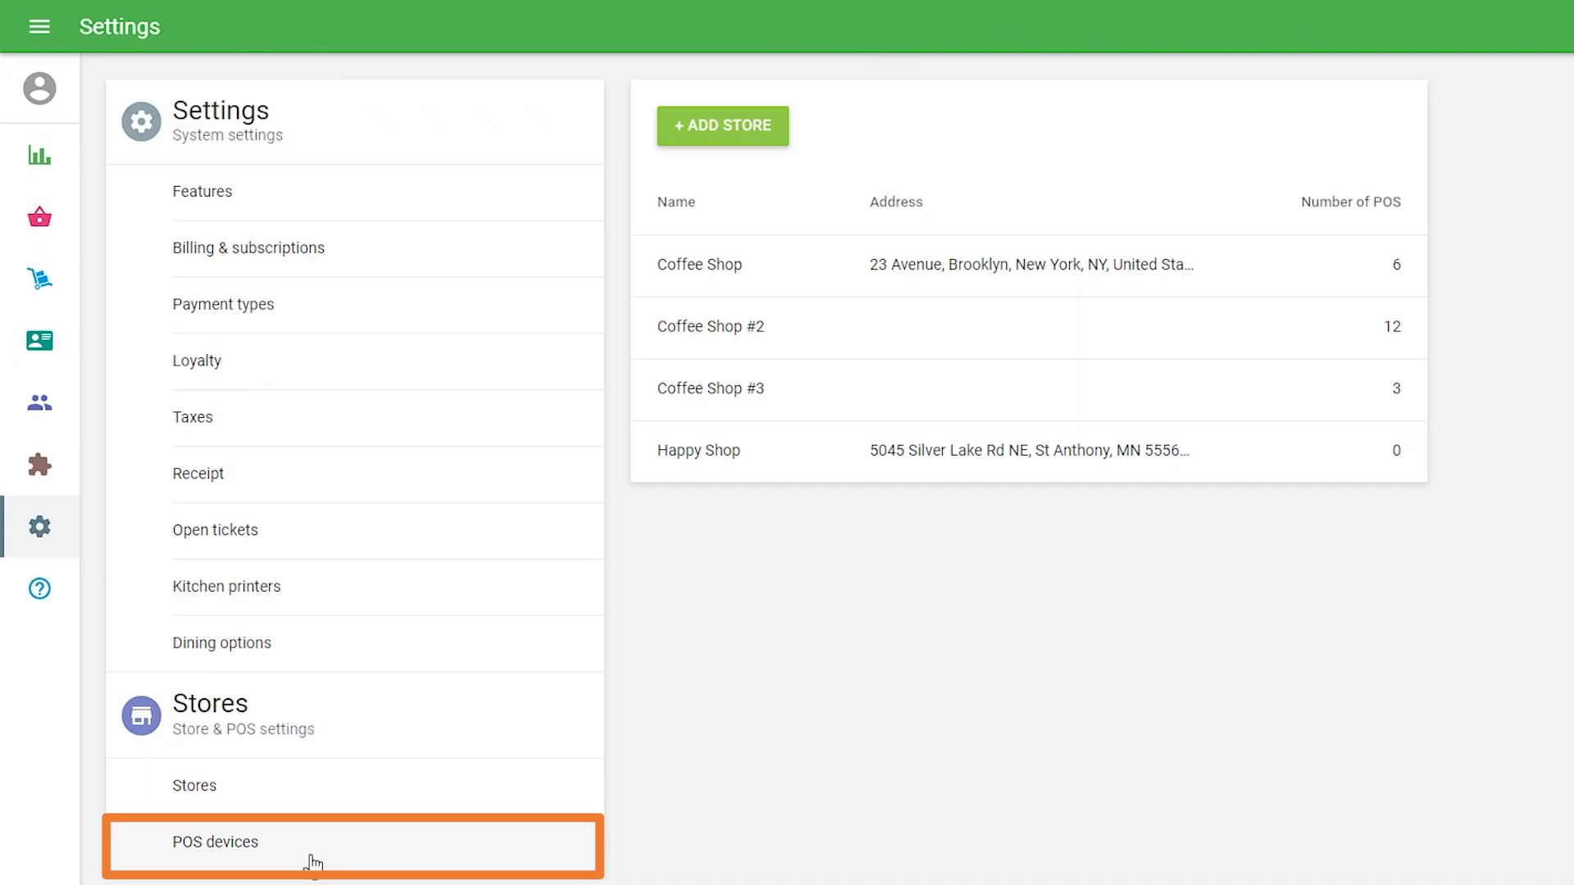
# Add a POS device named POS 1 assigned to Happy Shop and save it.
pyautogui.click(210, 843)
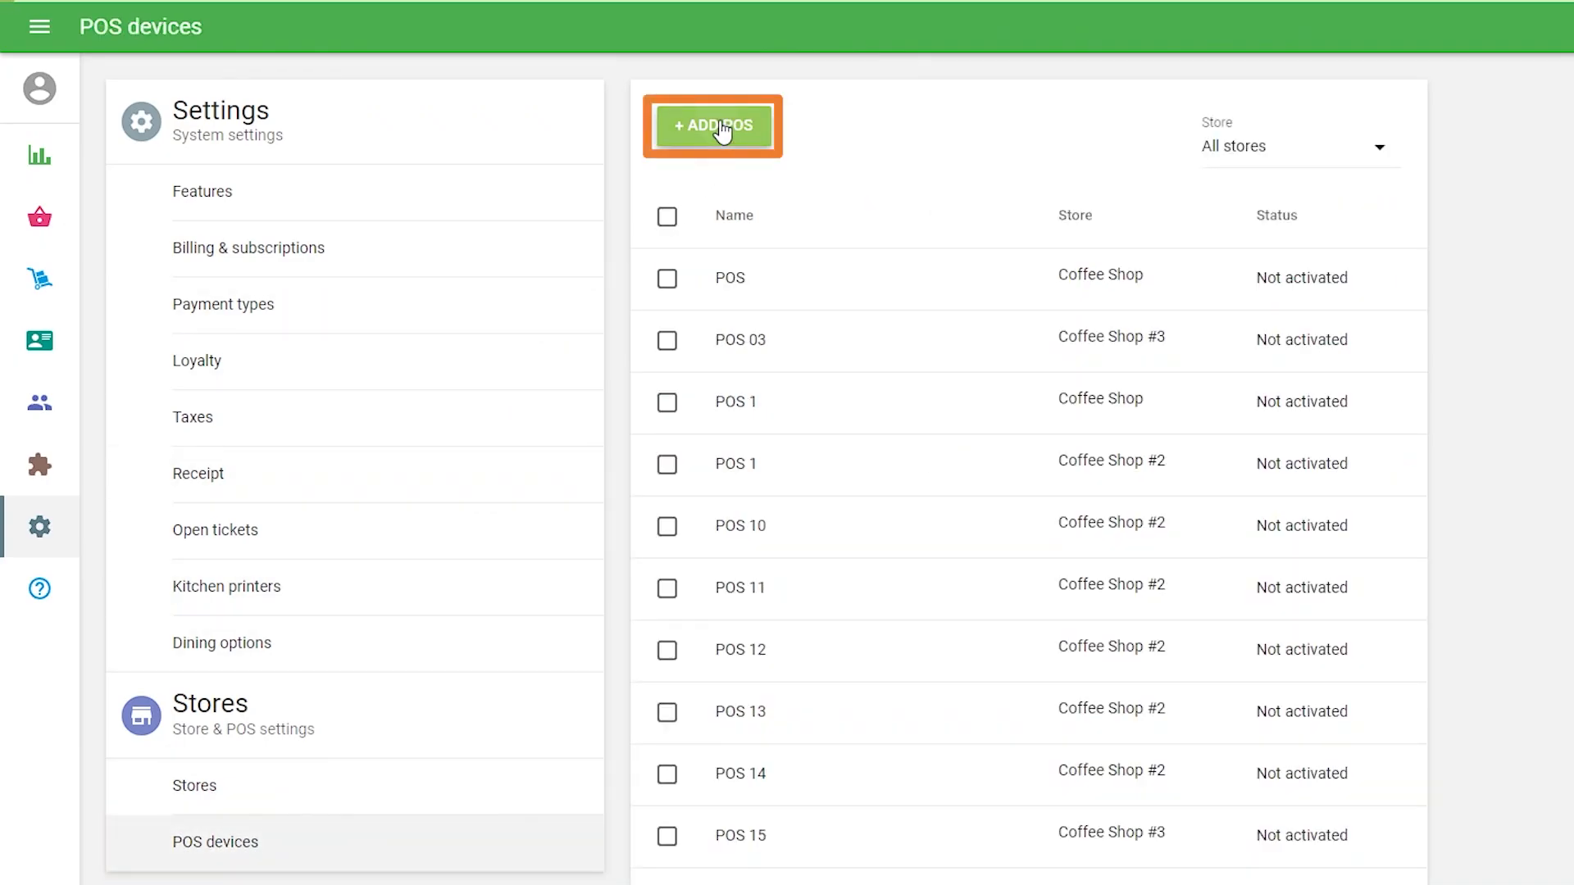
pyautogui.click(712, 125)
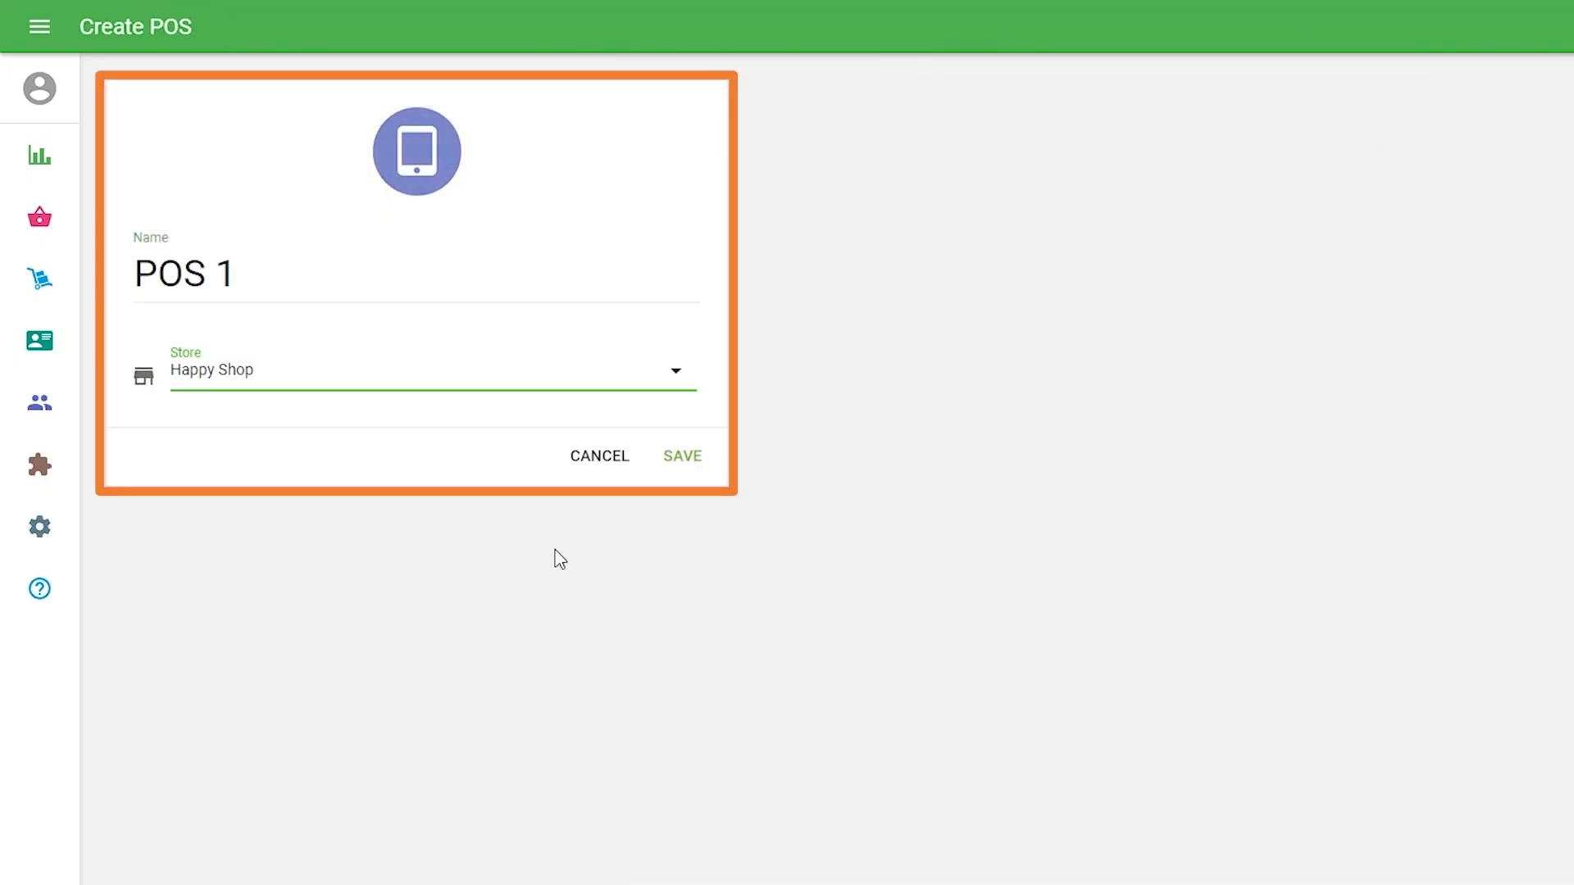
pyautogui.click(682, 456)
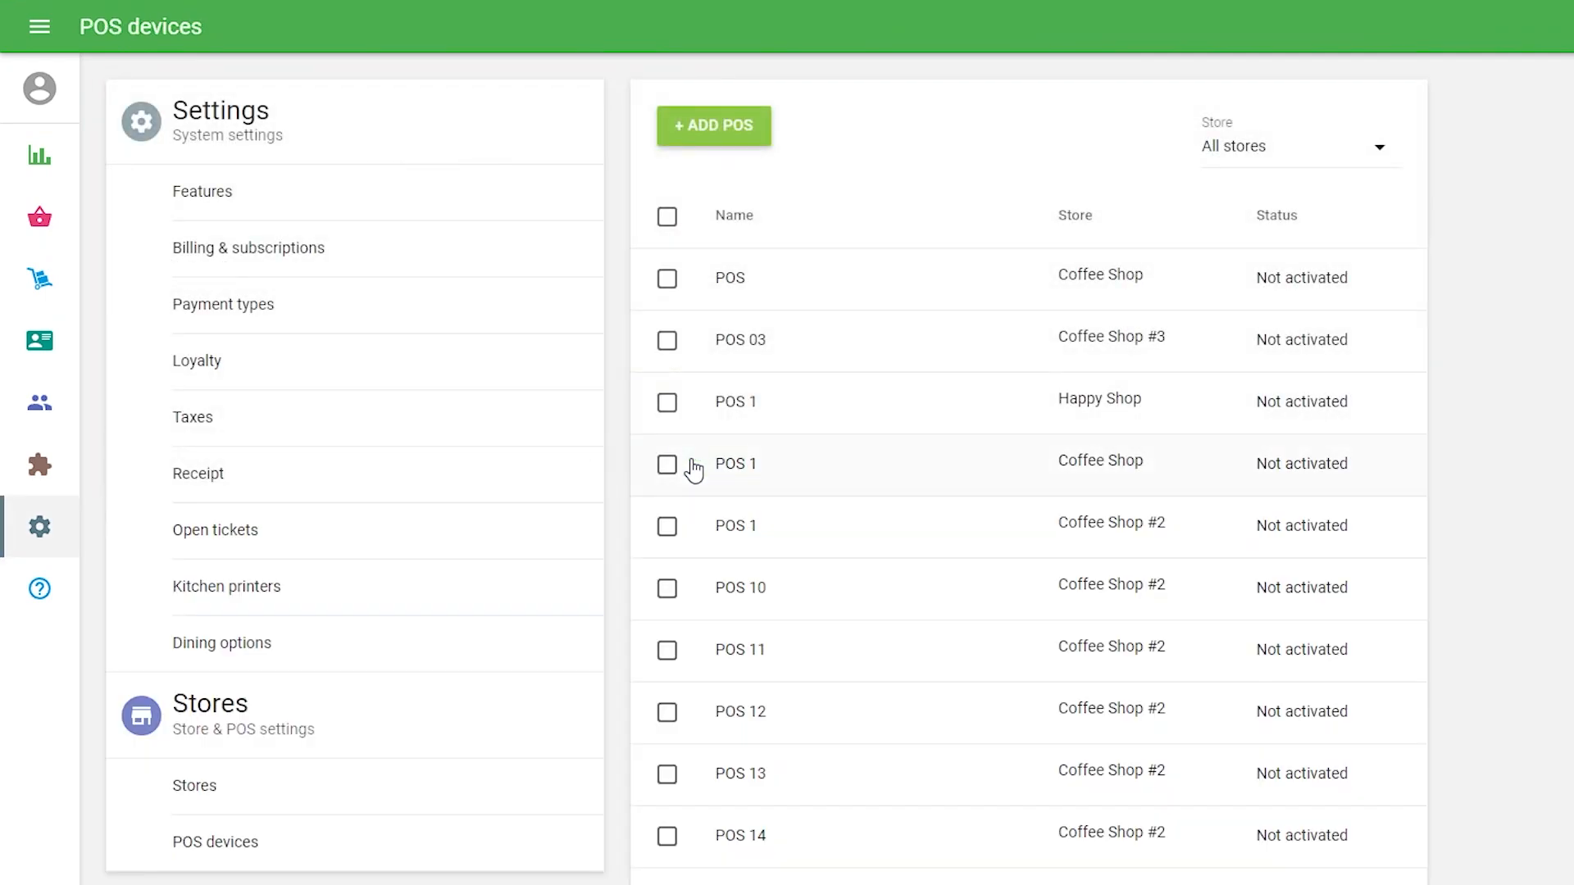
pyautogui.click(1299, 146)
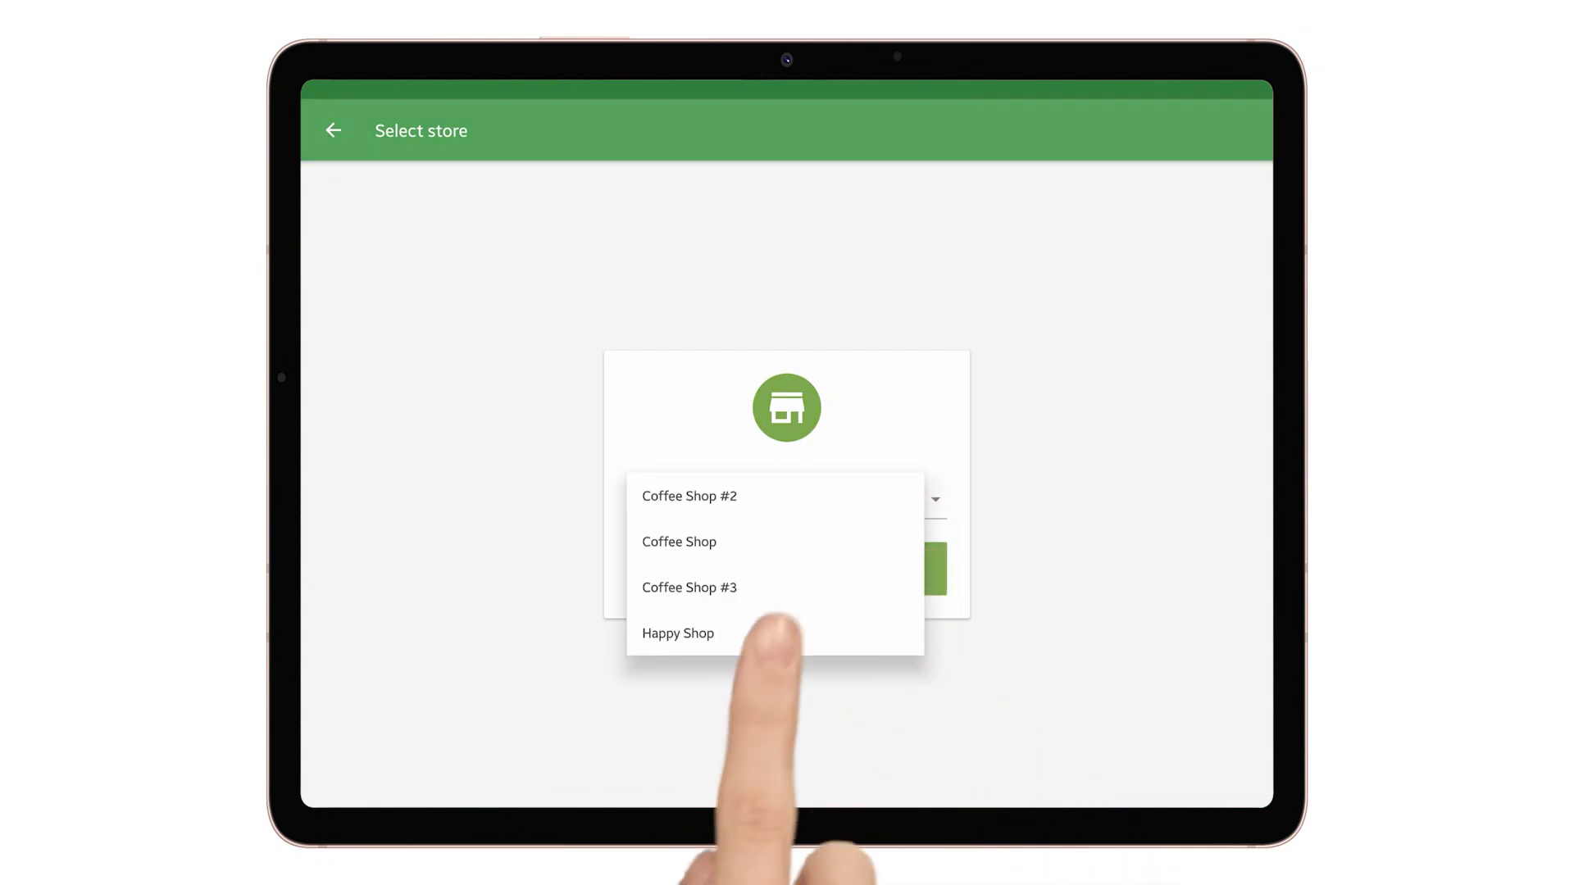
# On the tablet choose Happy Shop, continue, and acknowledge the no-available-POS warning.
pyautogui.click(679, 633)
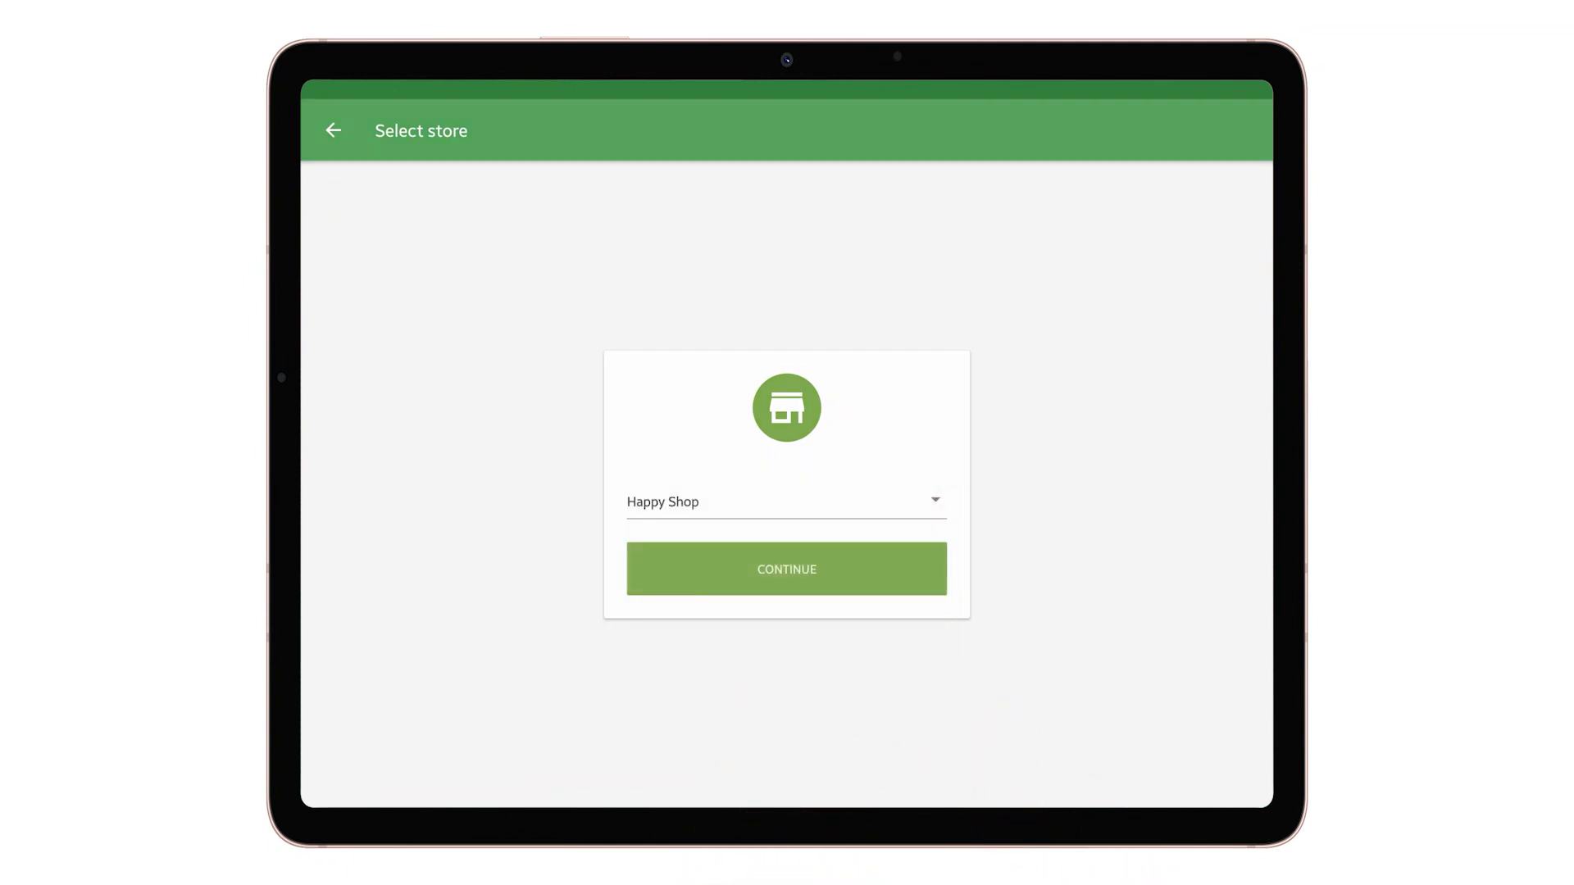
pyautogui.click(788, 569)
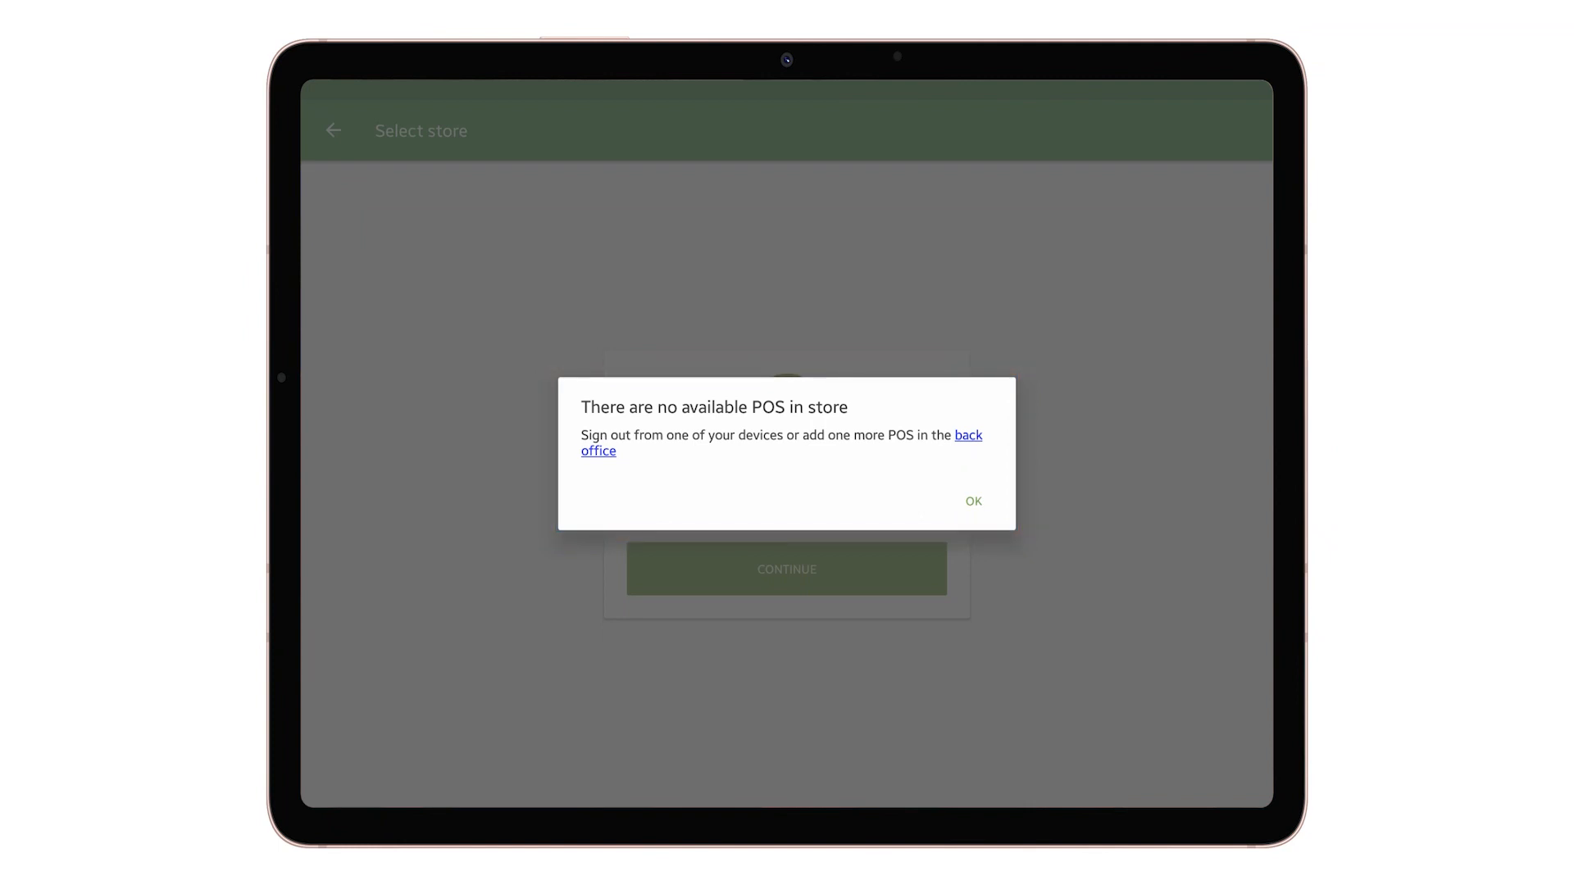
pyautogui.click(969, 435)
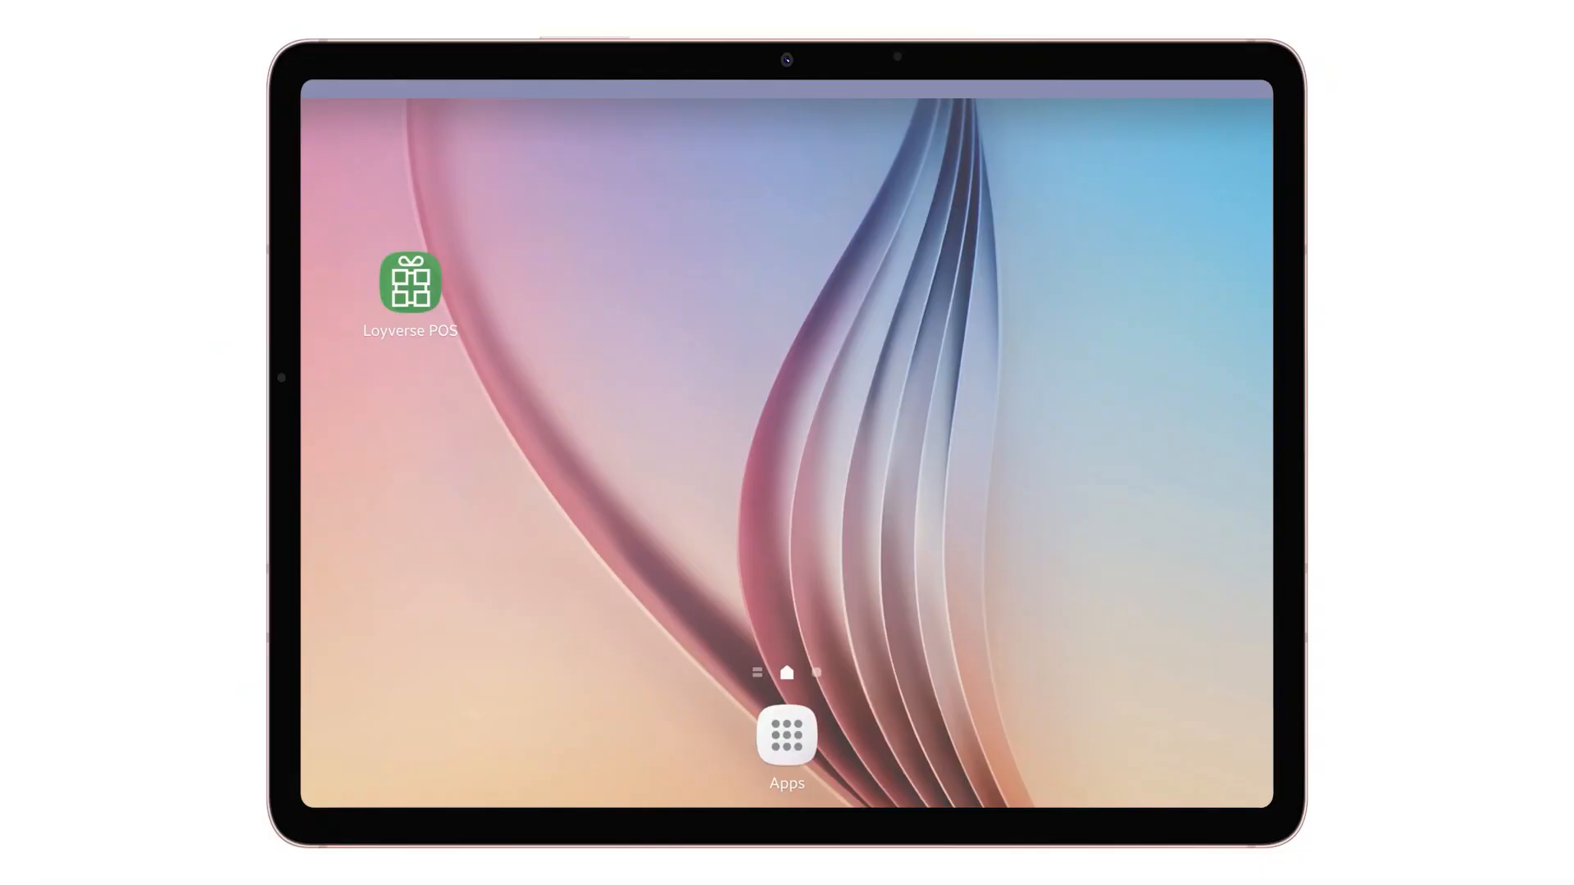
# Relaunch Loyverse POS, sign in and choose Happy Shop as this device's store.
pyautogui.click(410, 282)
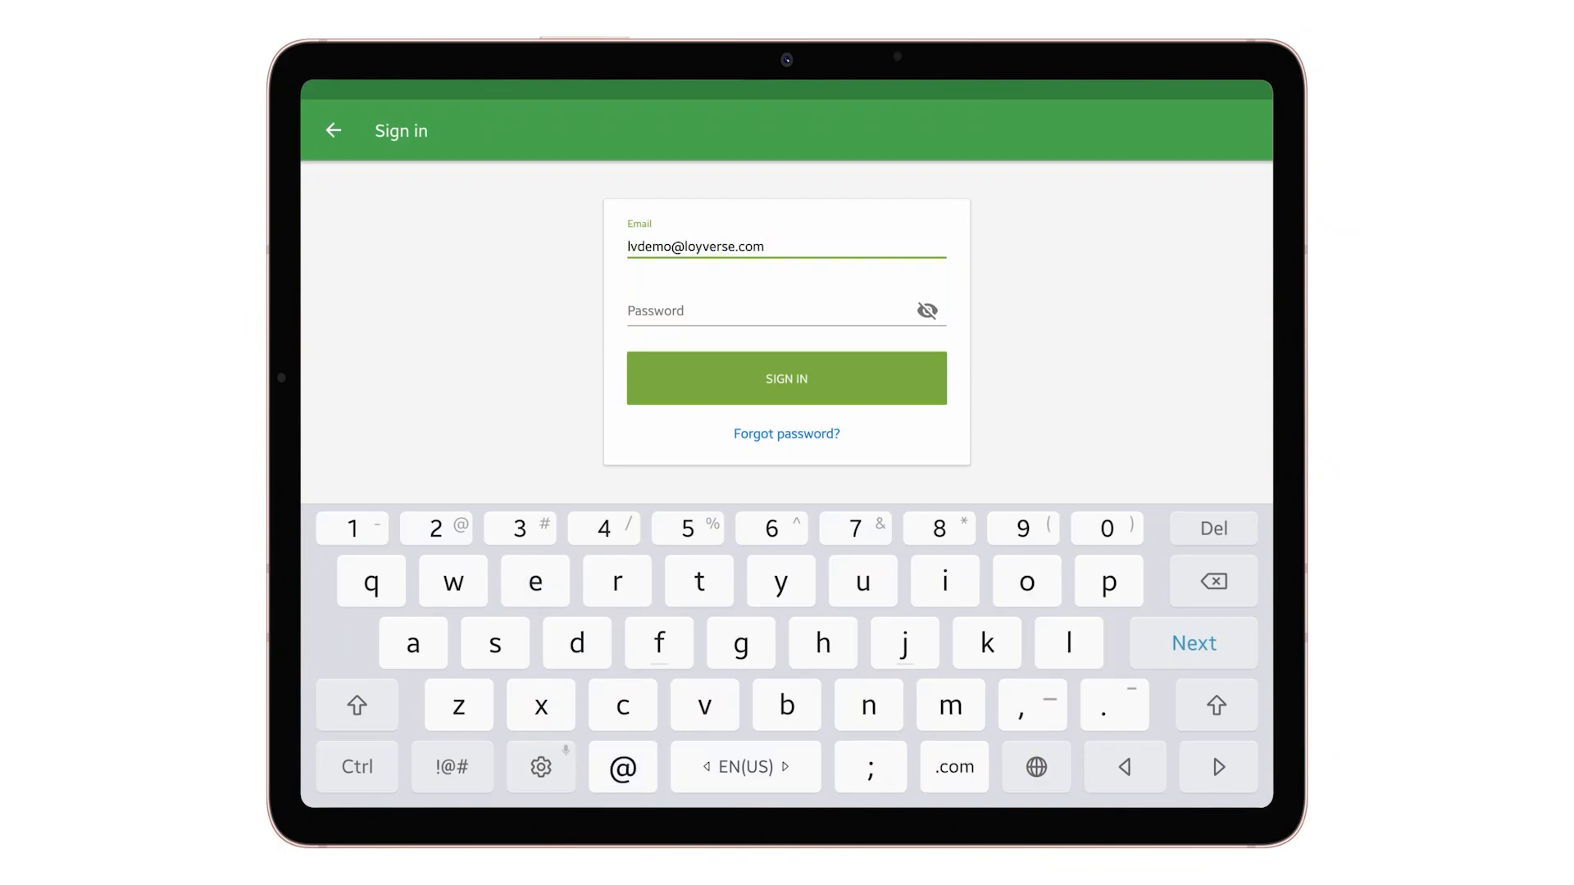
pyautogui.click(787, 379)
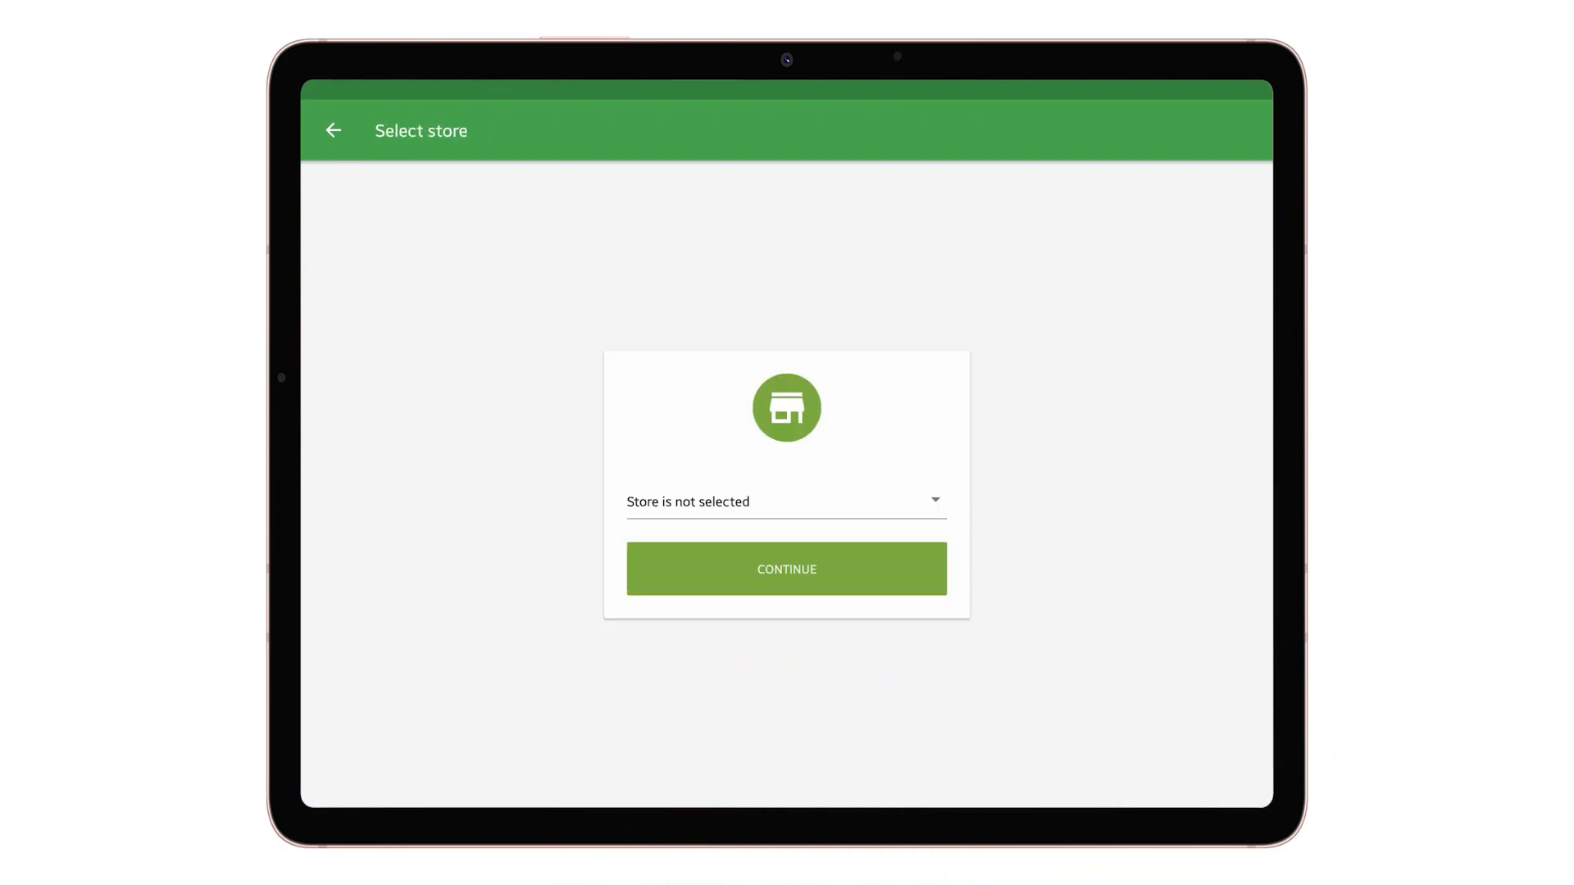
pyautogui.click(786, 502)
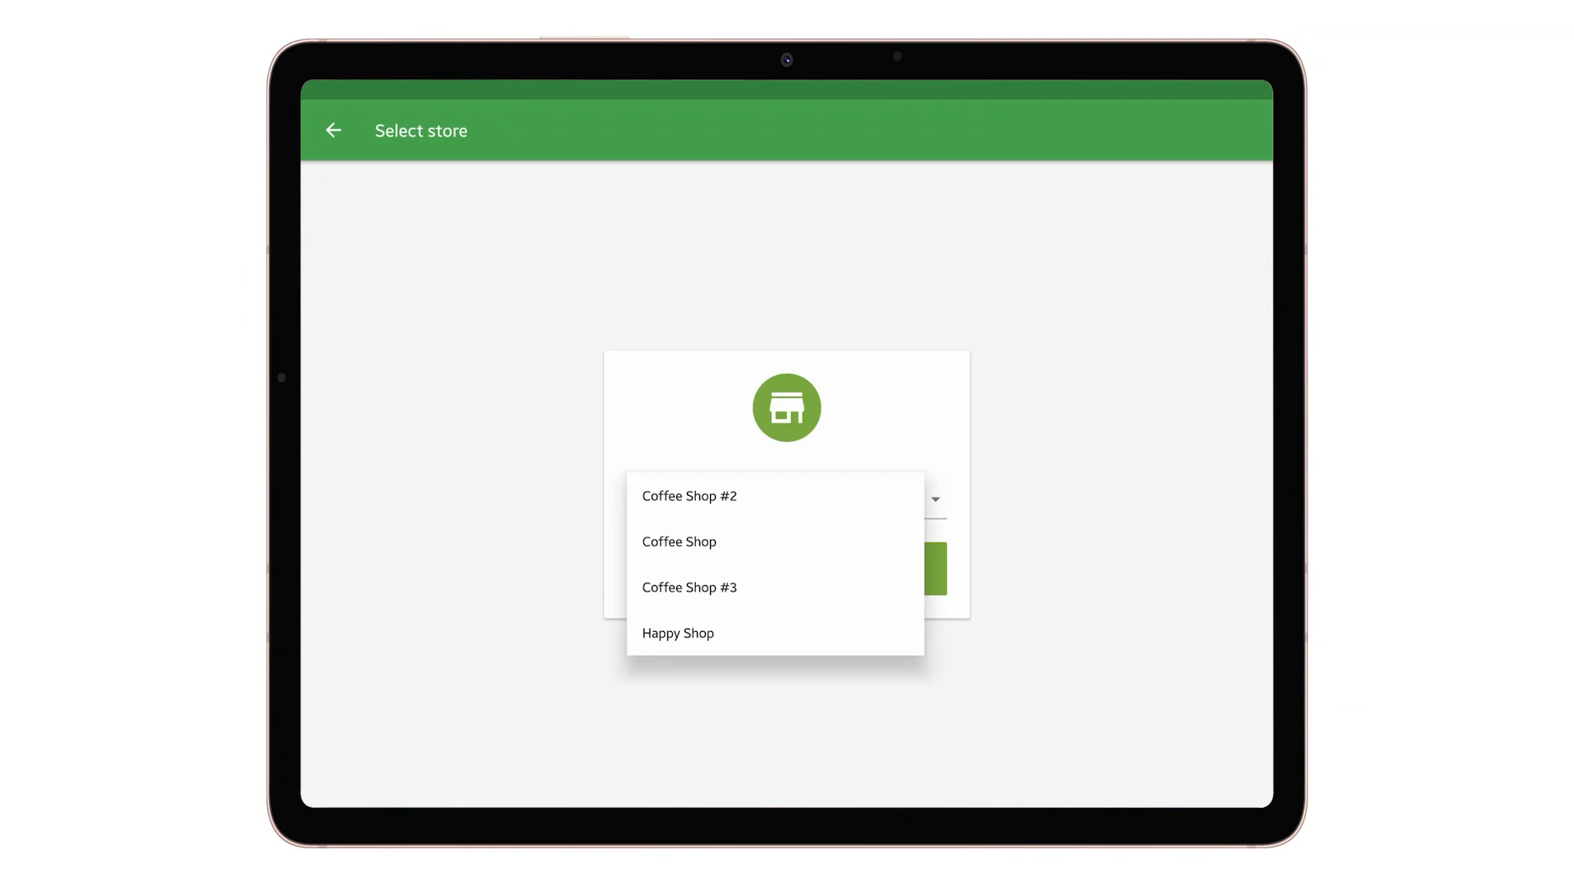
pyautogui.click(679, 633)
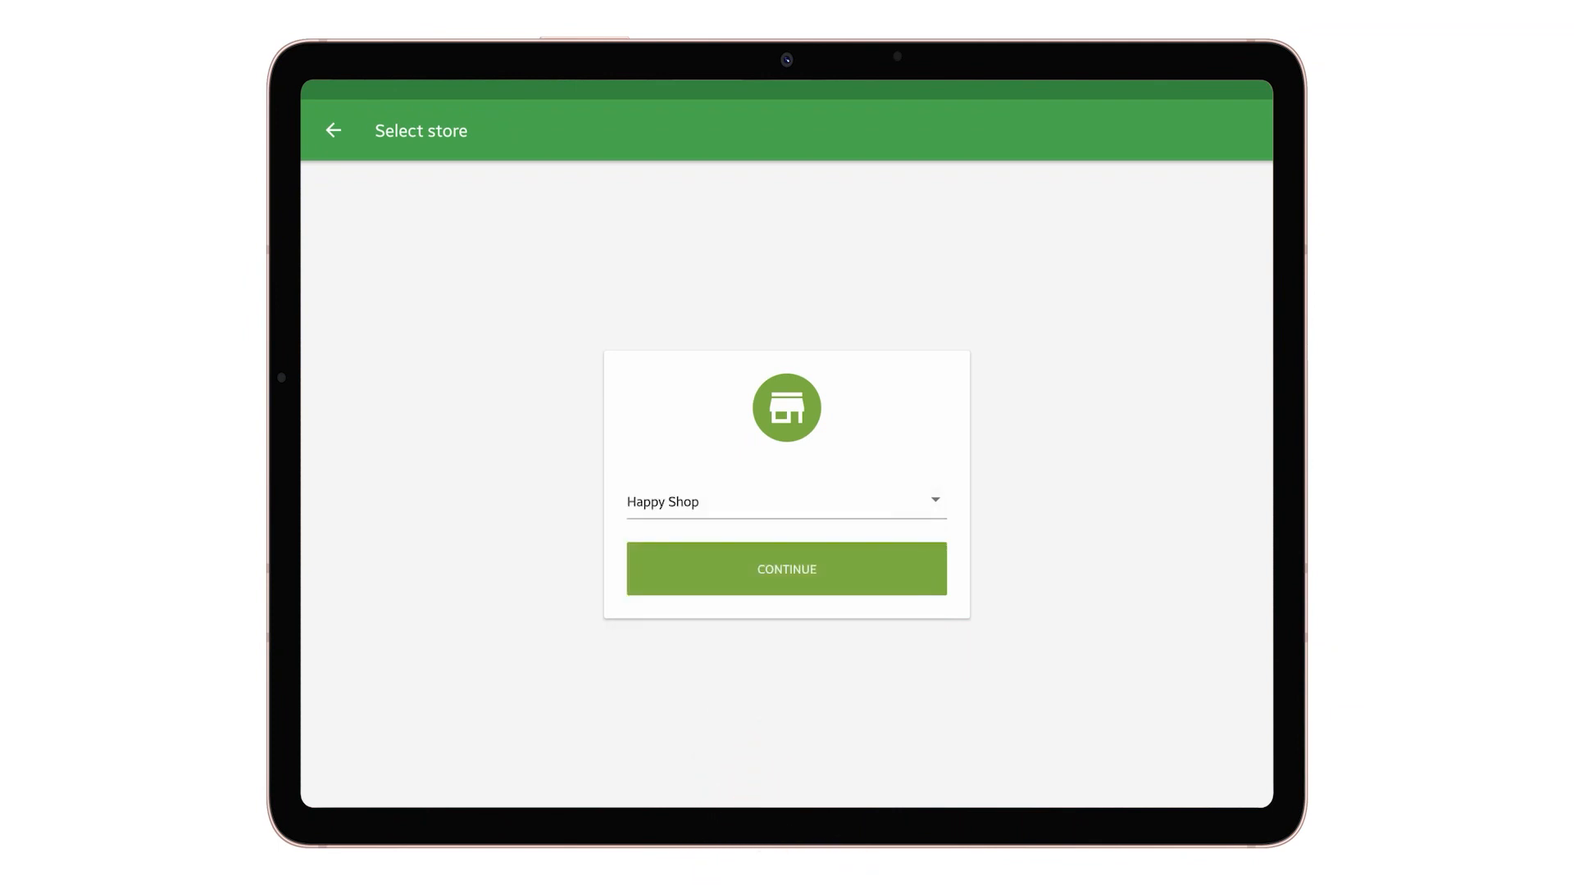
pyautogui.click(787, 569)
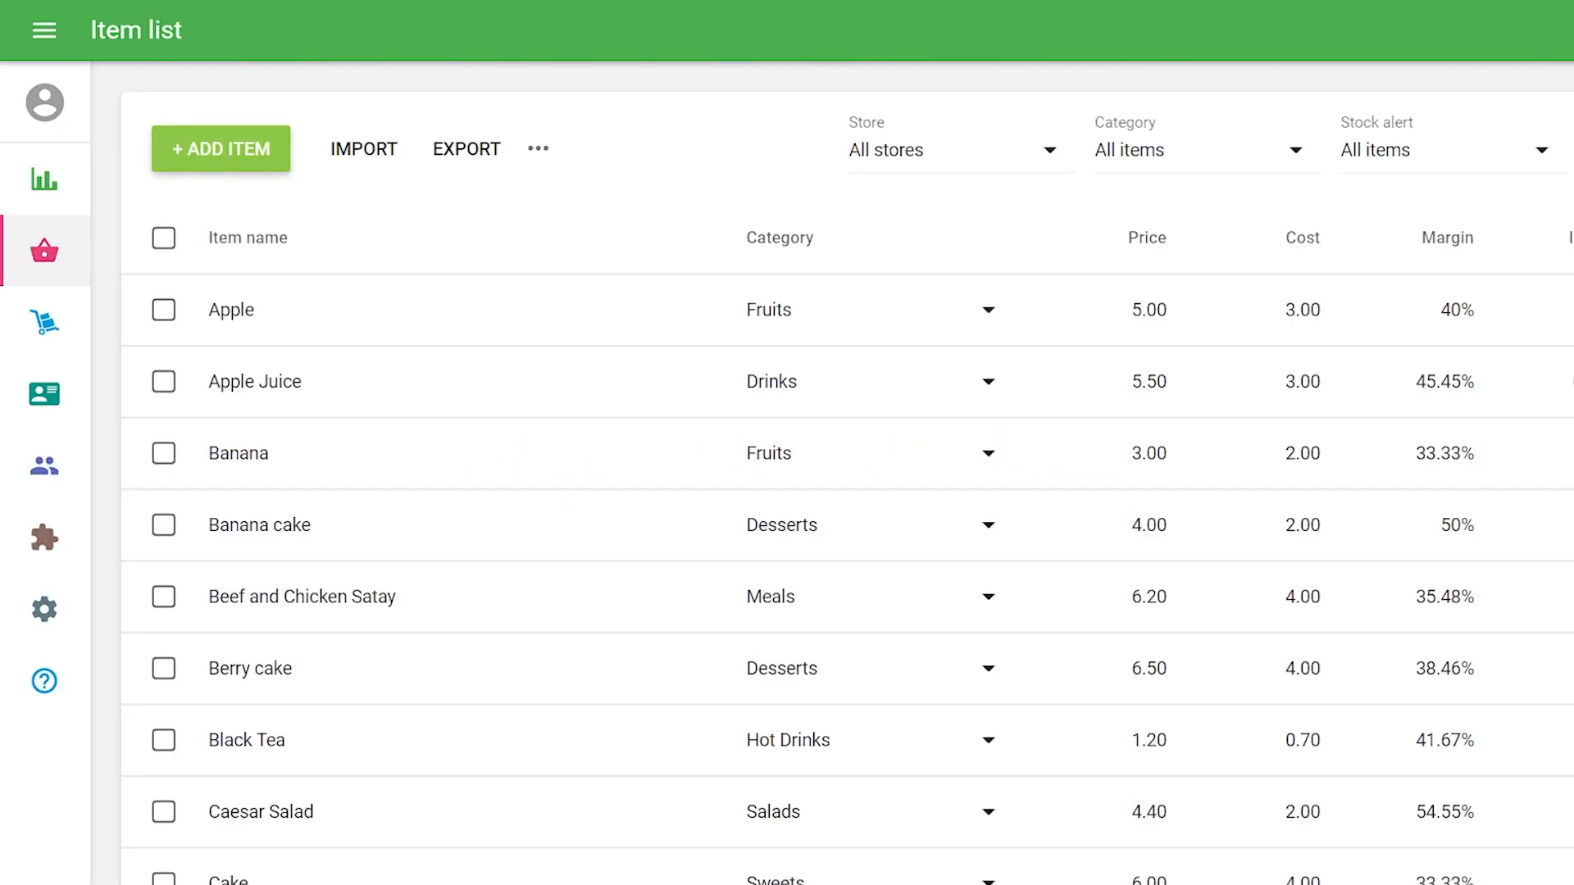
# Mark the Apple item unavailable at Coffee Shop #3, leaving the other stores available.
pyautogui.click(230, 310)
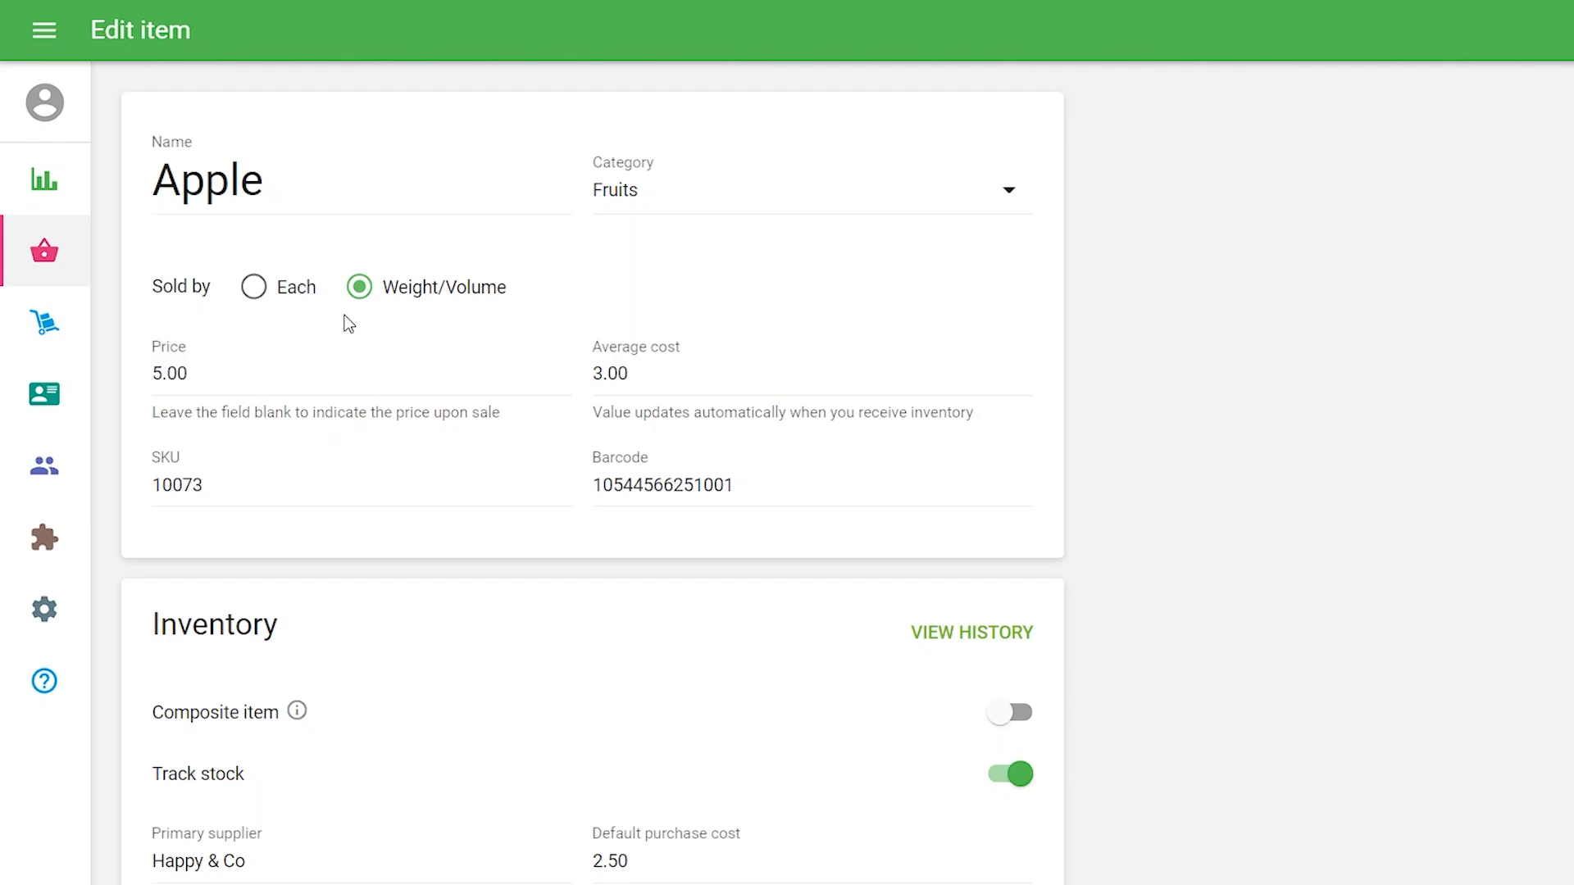
pyautogui.scroll(-3)
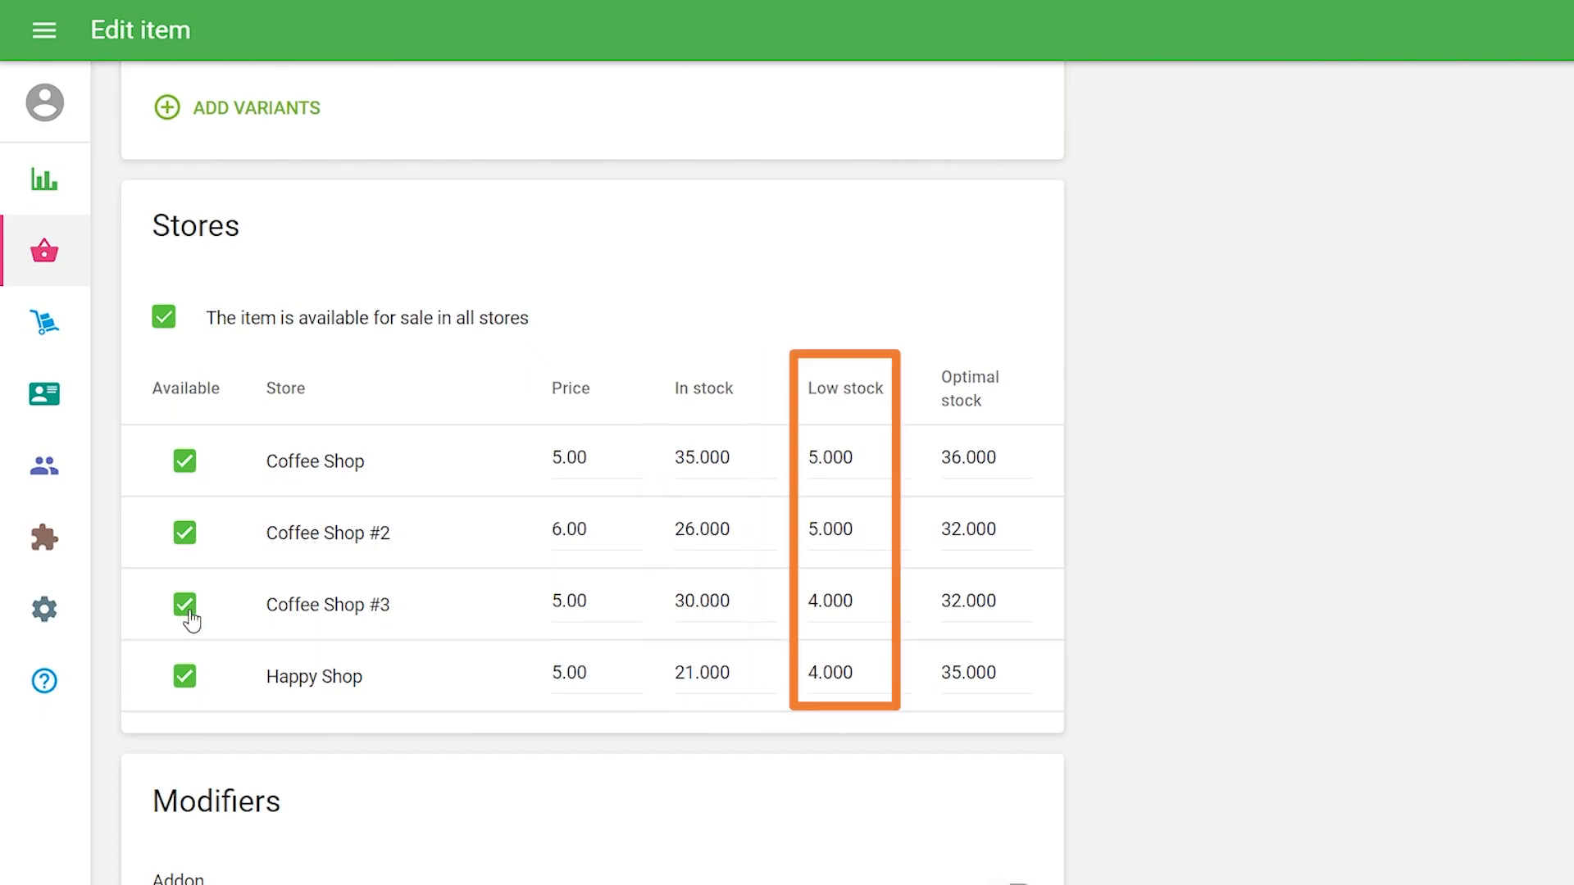
pyautogui.click(183, 604)
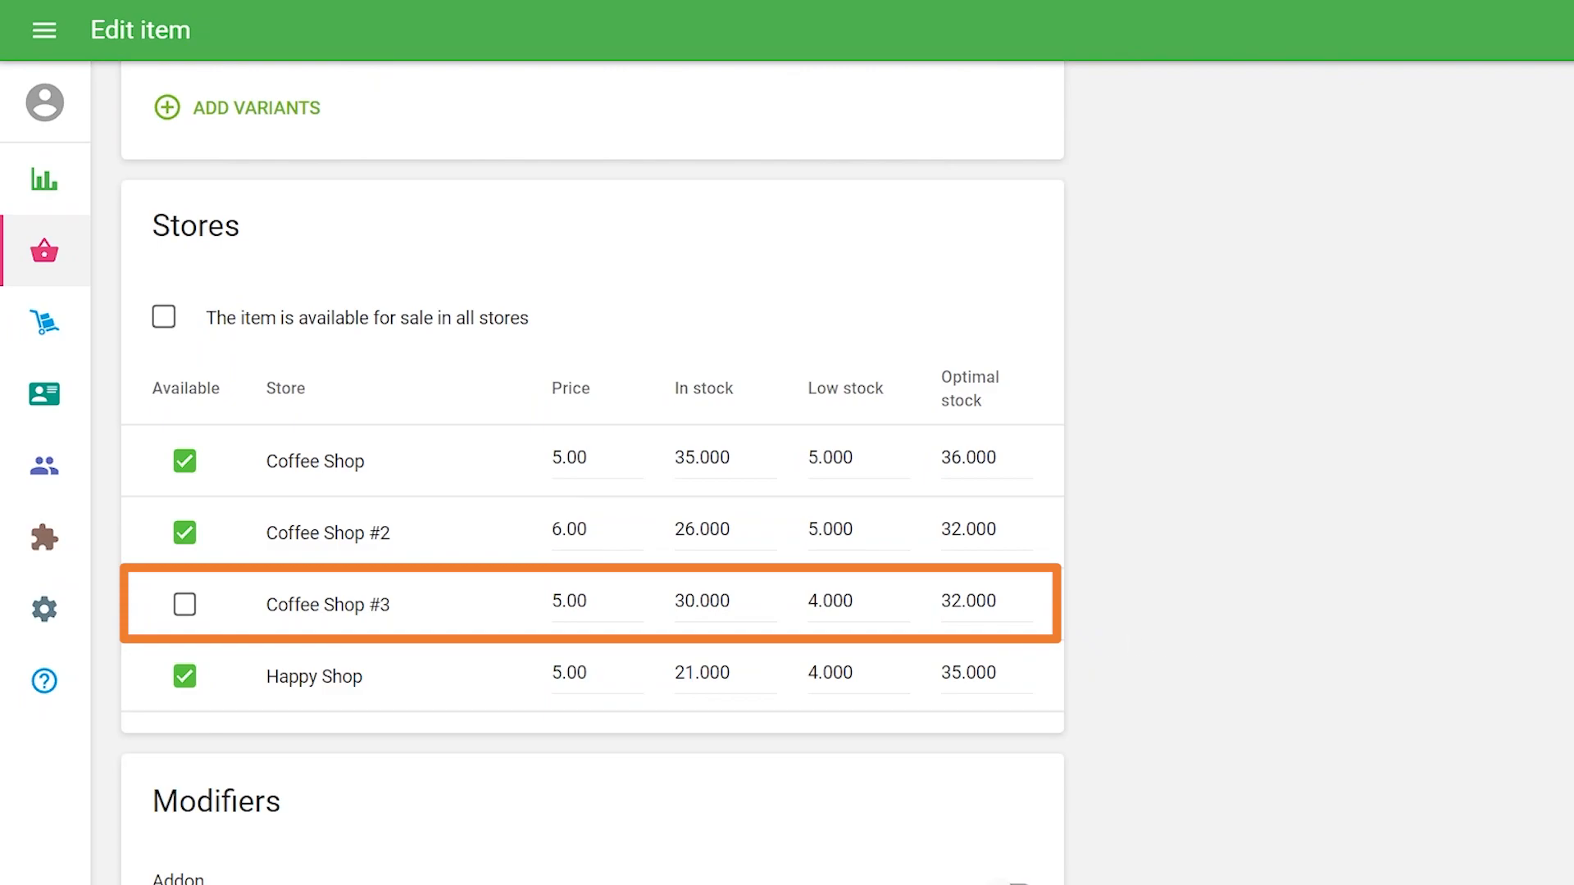
pyautogui.click(43, 253)
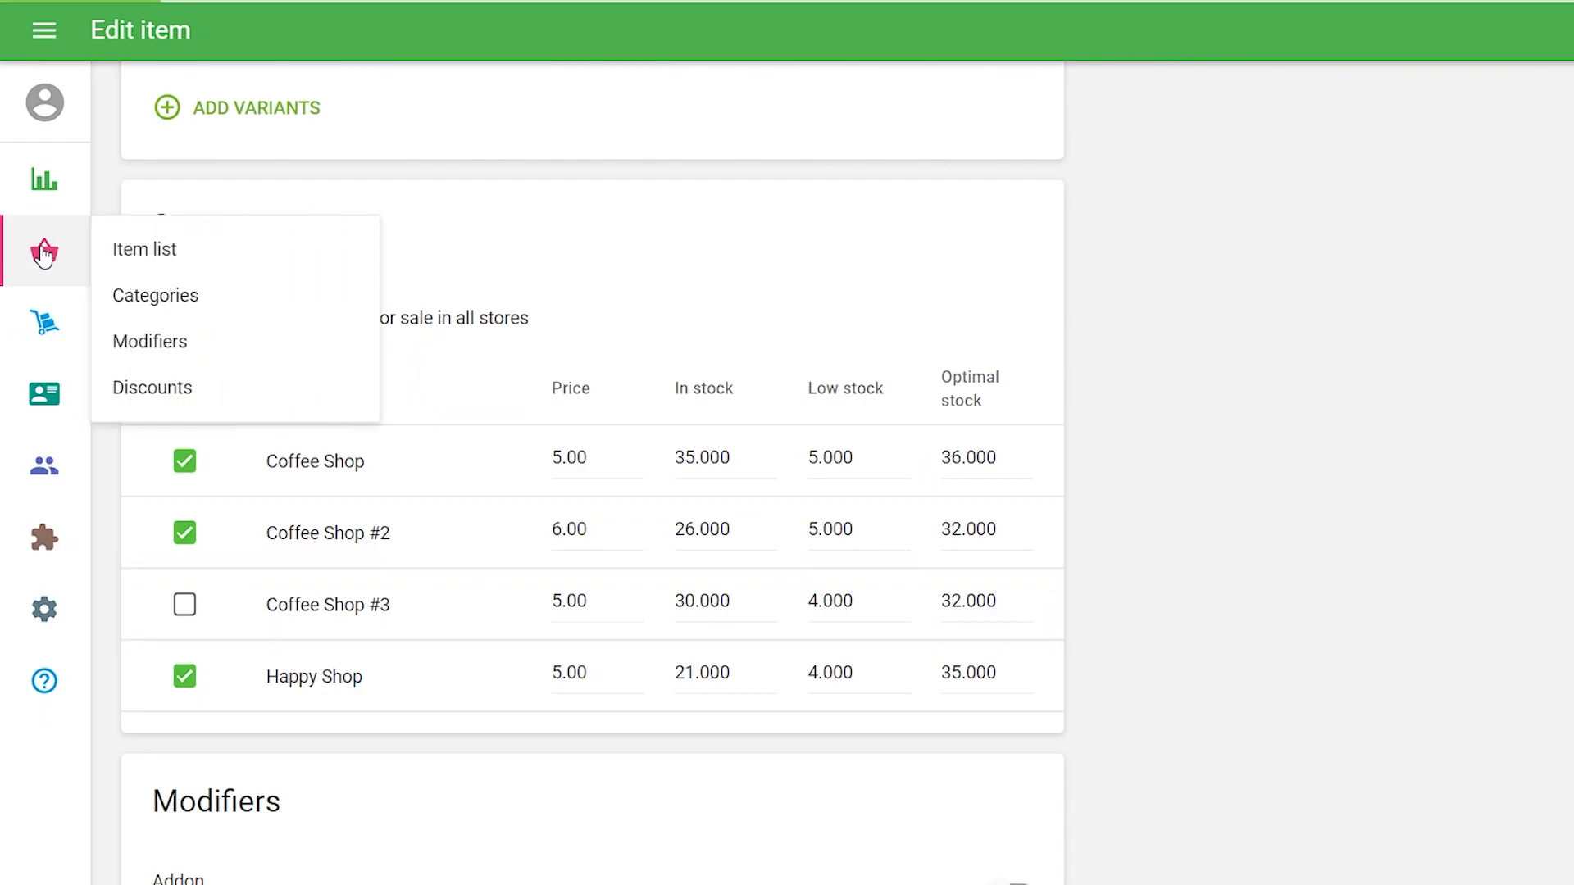
# Filter the item list to show Happy Shop items only.
pyautogui.click(145, 249)
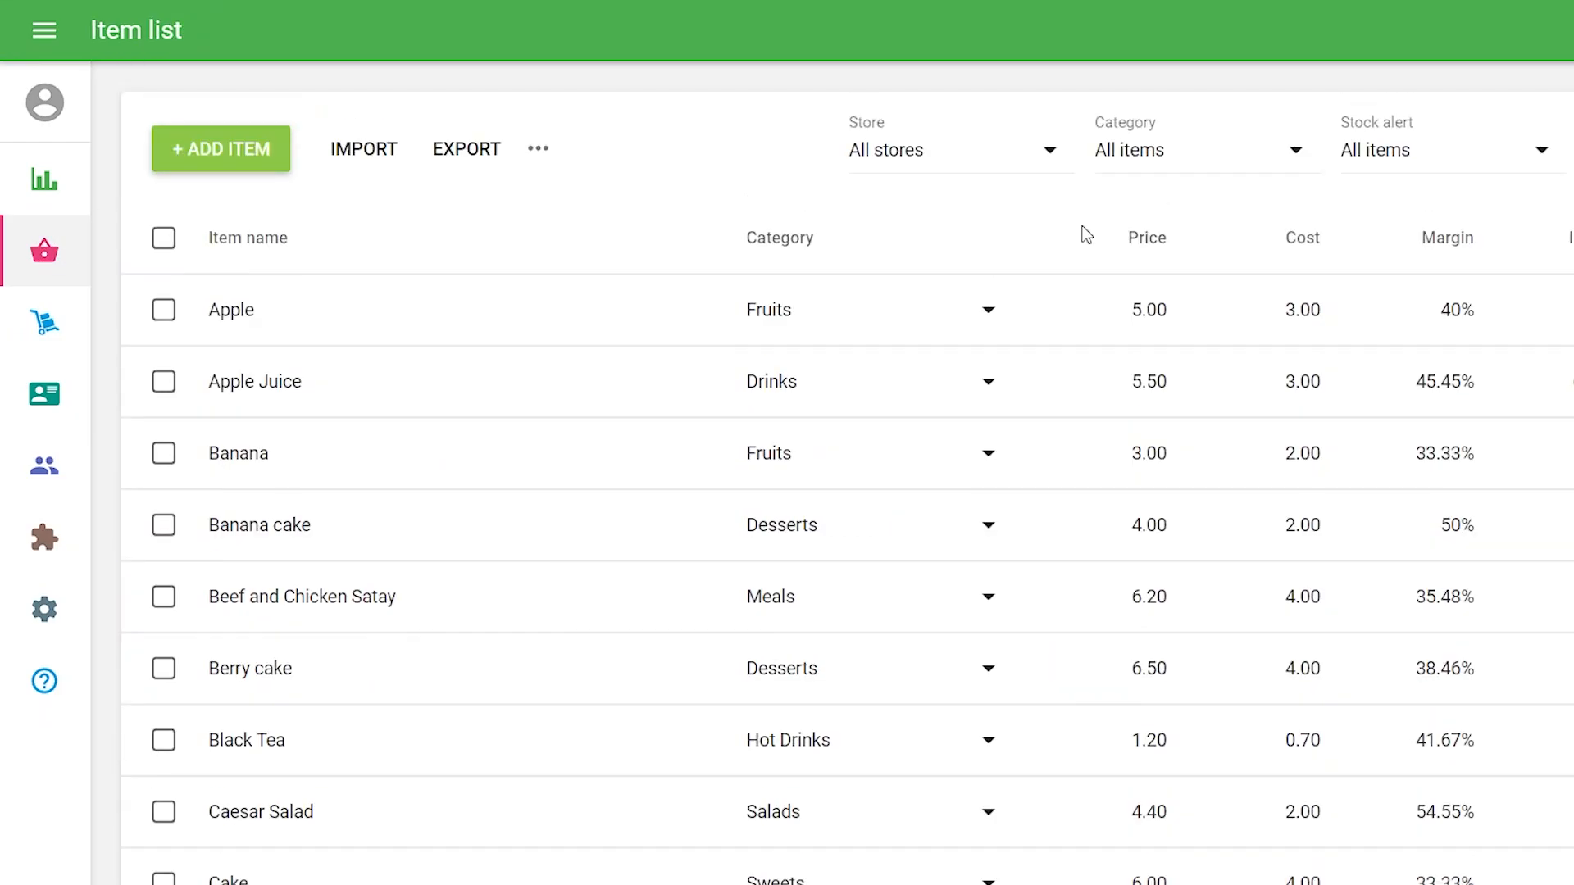
pyautogui.click(961, 149)
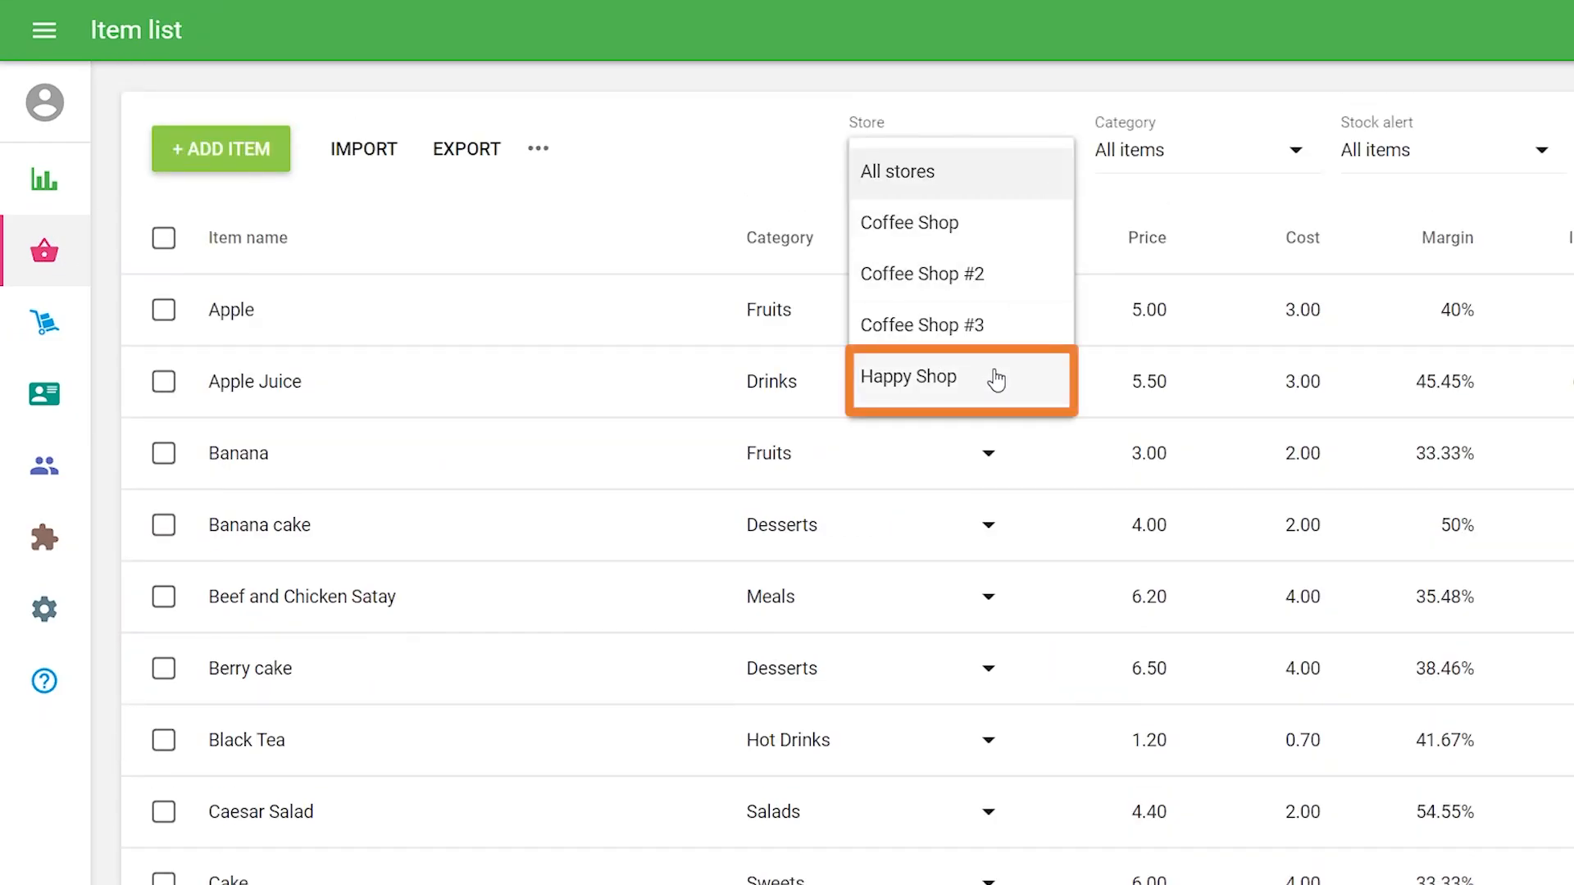
pyautogui.click(908, 377)
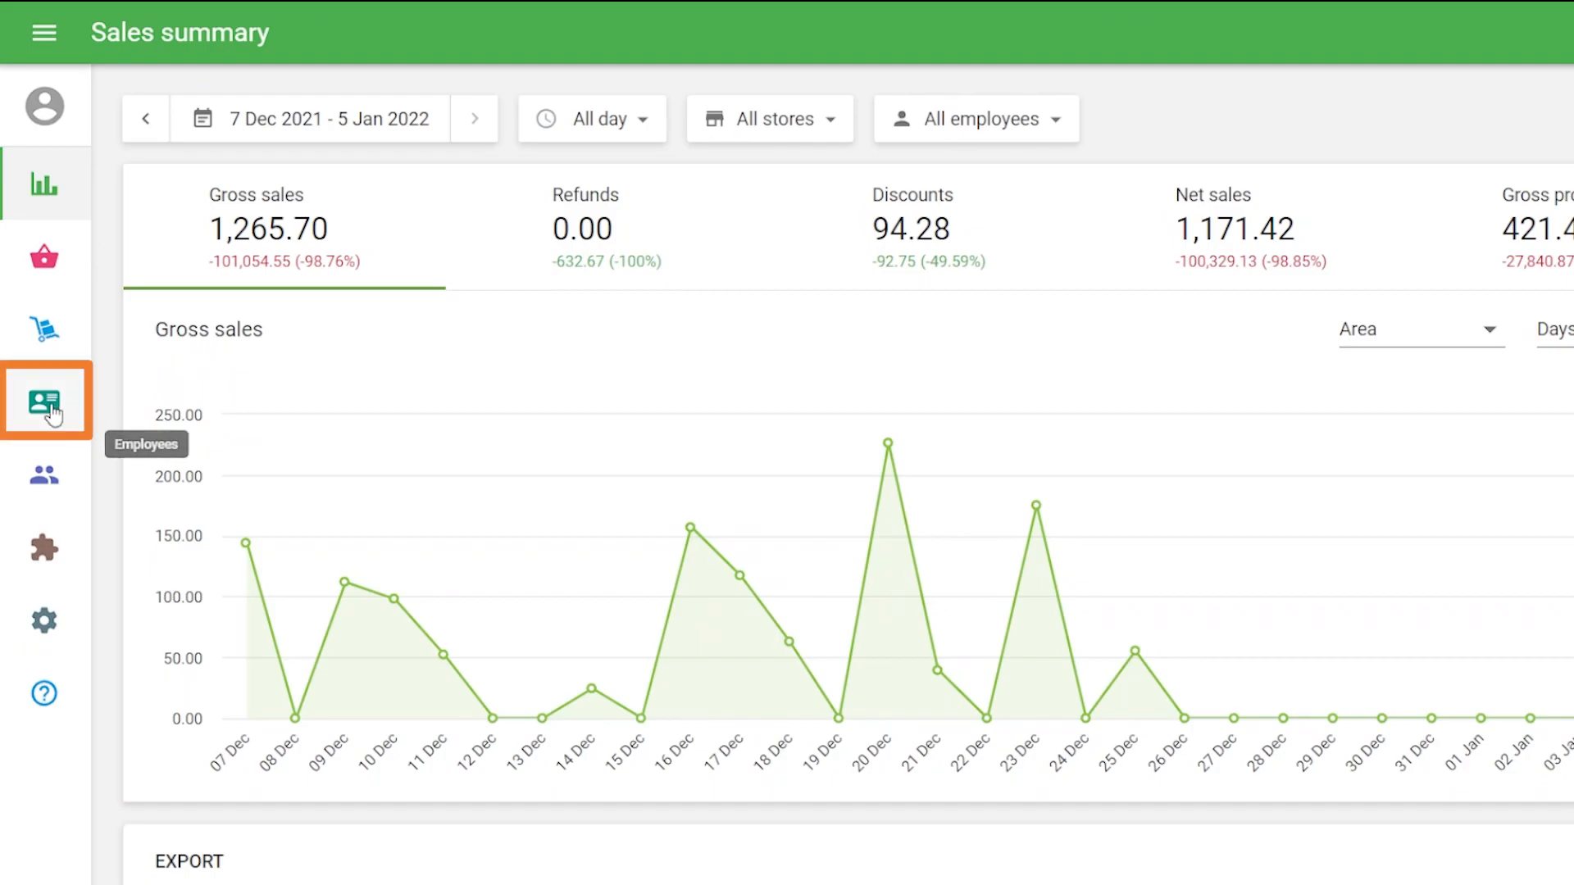
# Open cashier Rima's employee record and expand her store access settings.
pyautogui.click(46, 400)
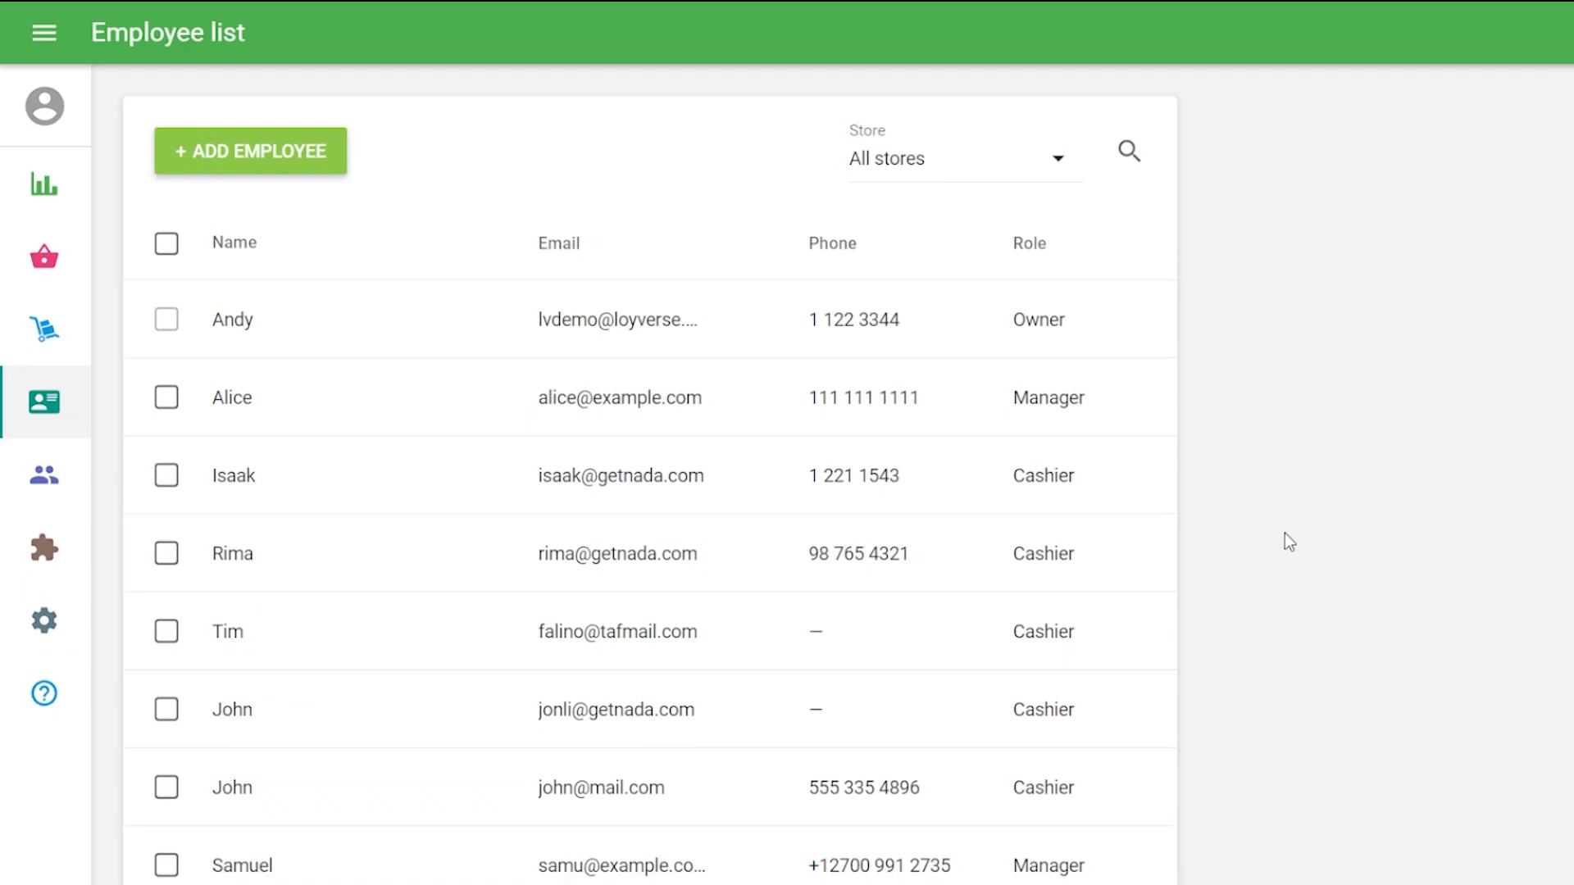
pyautogui.click(233, 554)
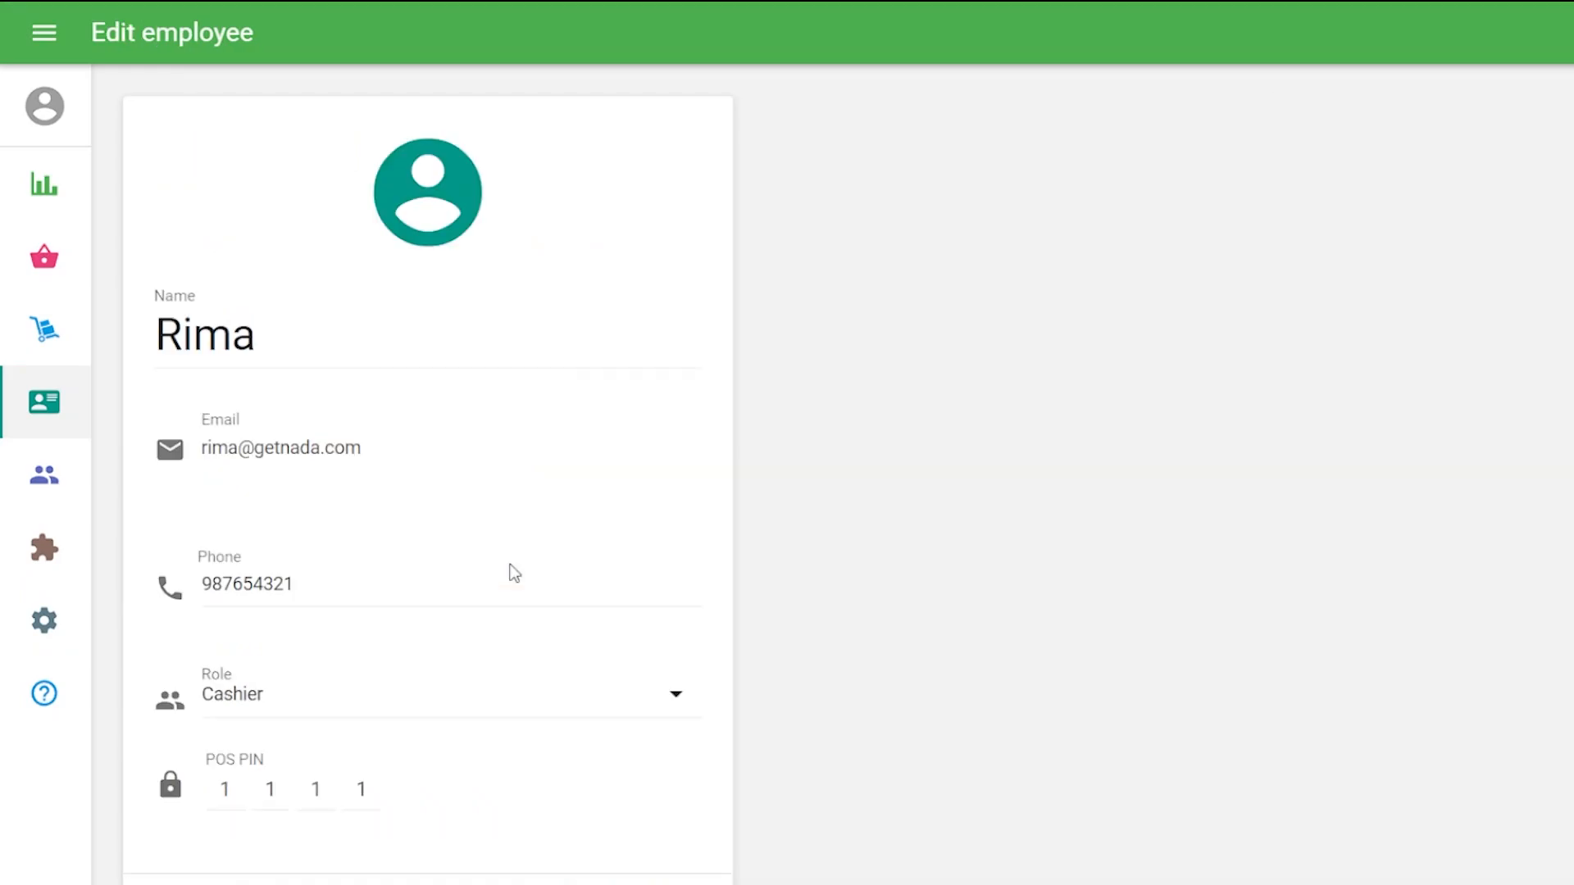
pyautogui.moveTo(824, 853)
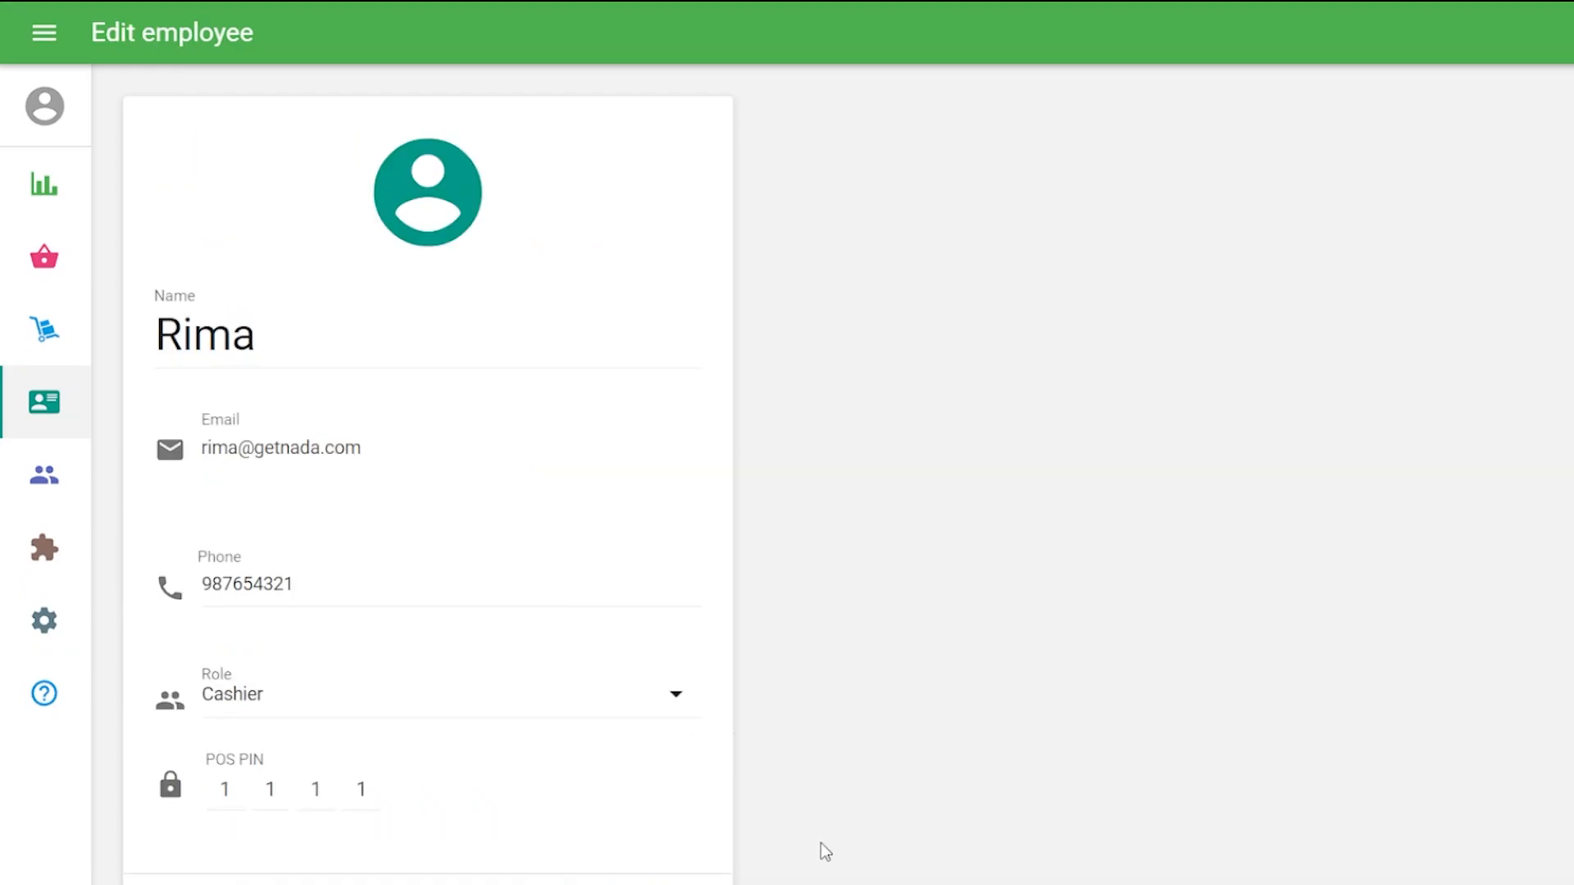
pyautogui.scroll(-3)
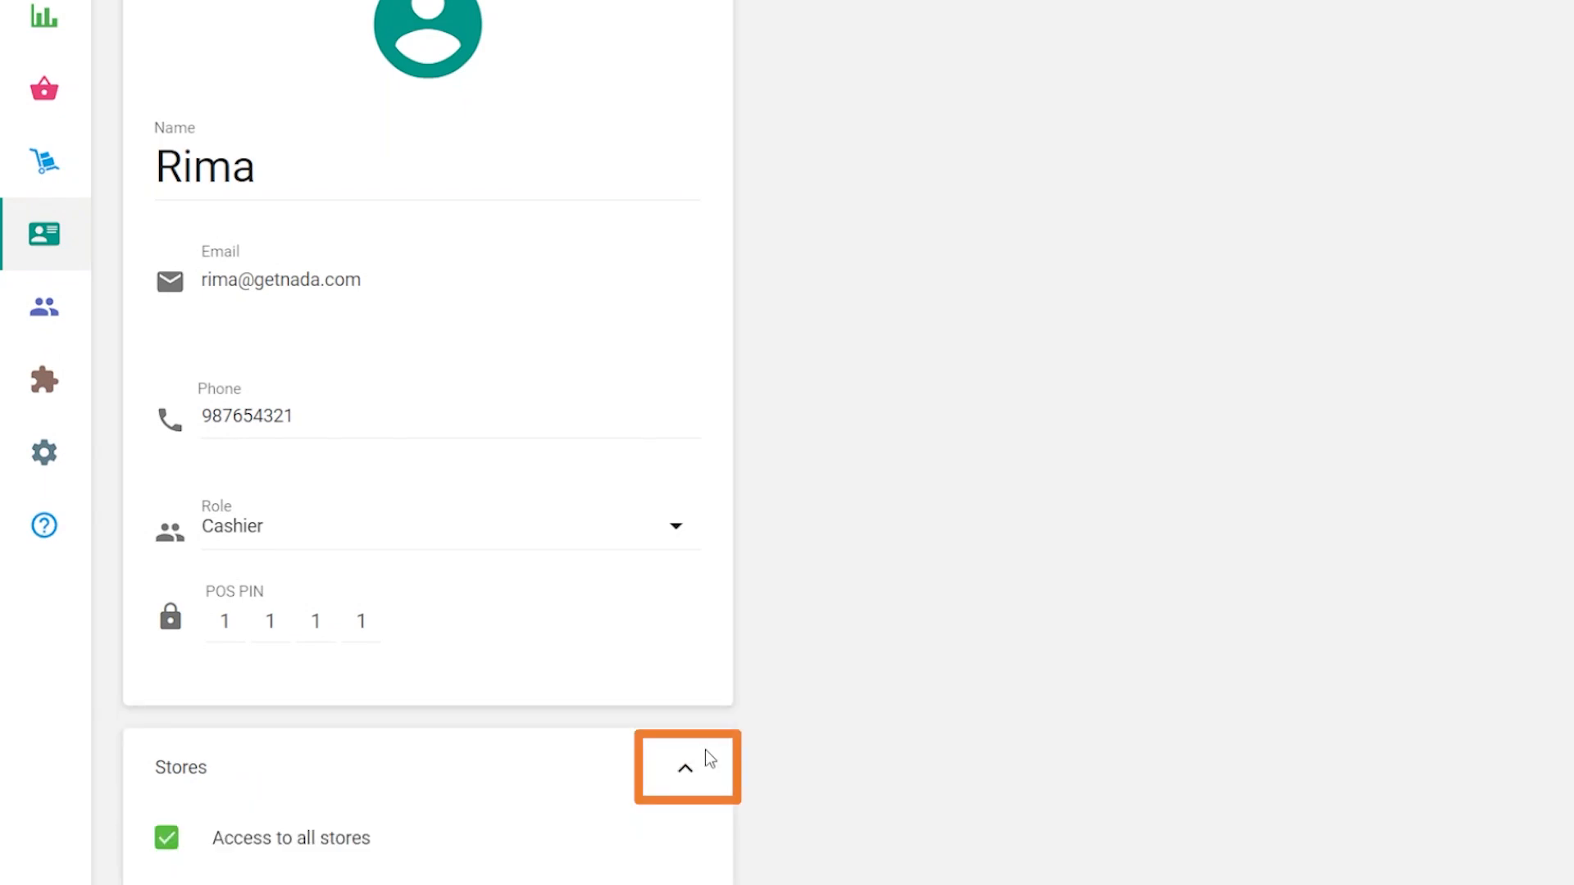
pyautogui.click(685, 769)
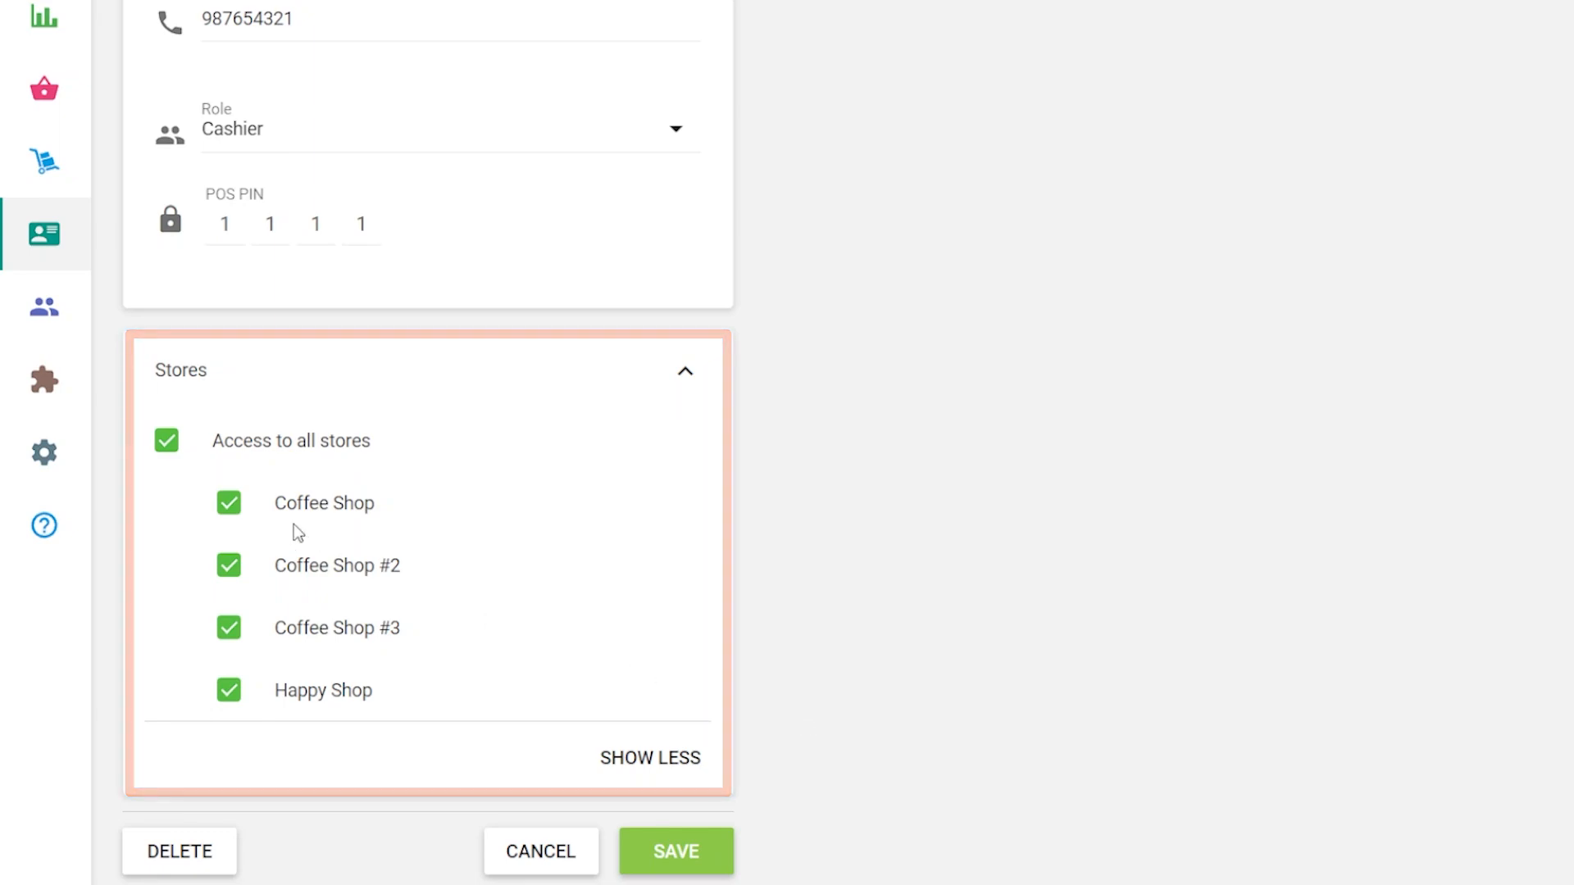
# Replace access to all stores with Happy Shop only and save the employee.
pyautogui.click(167, 440)
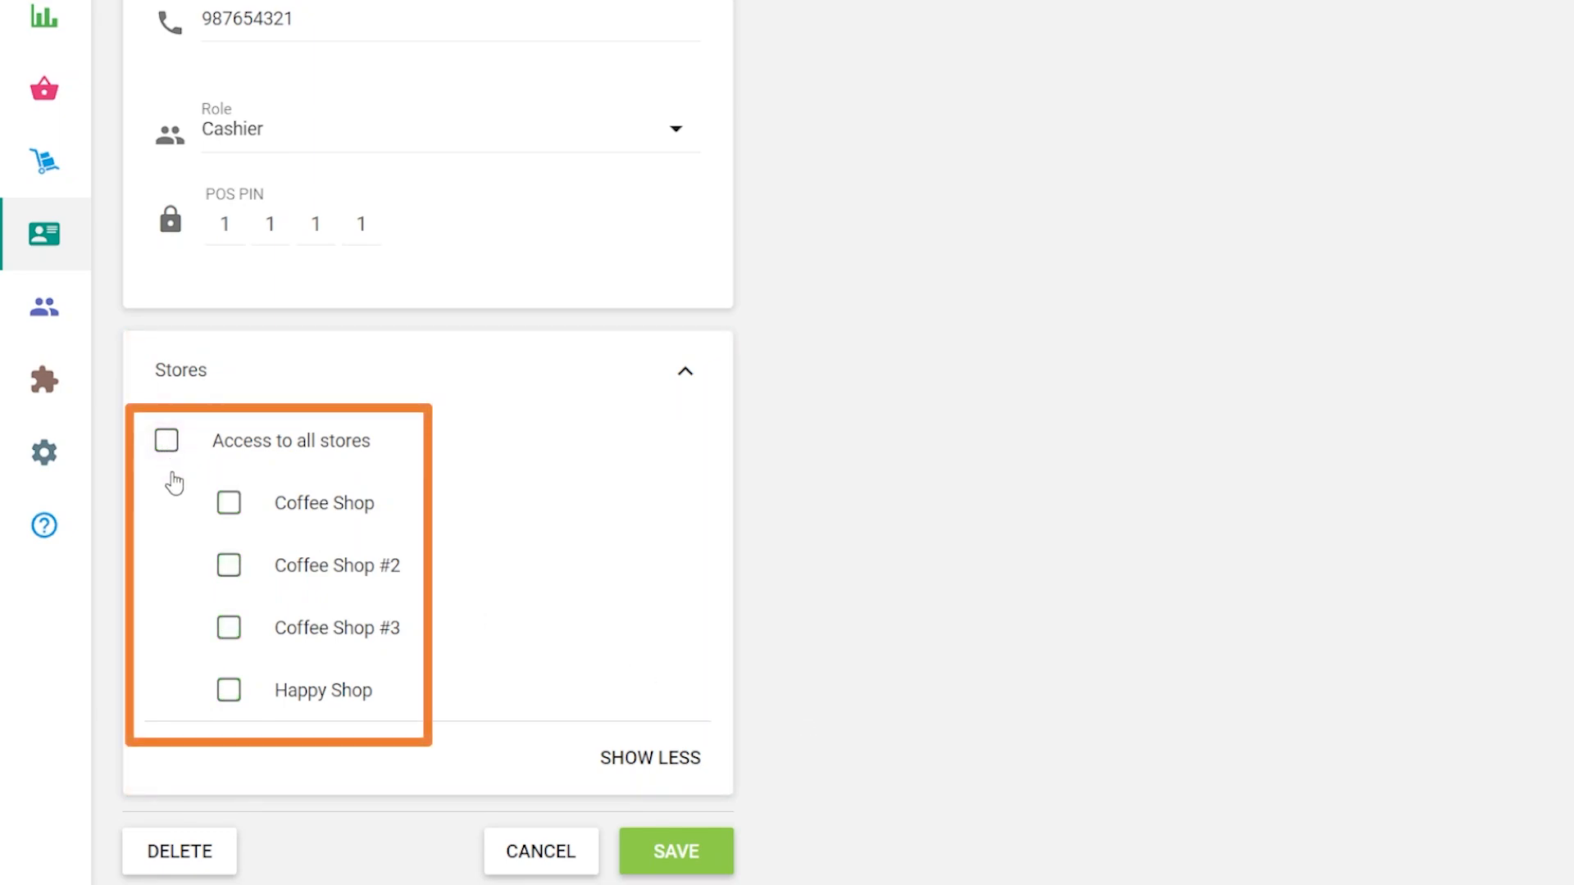
pyautogui.click(228, 690)
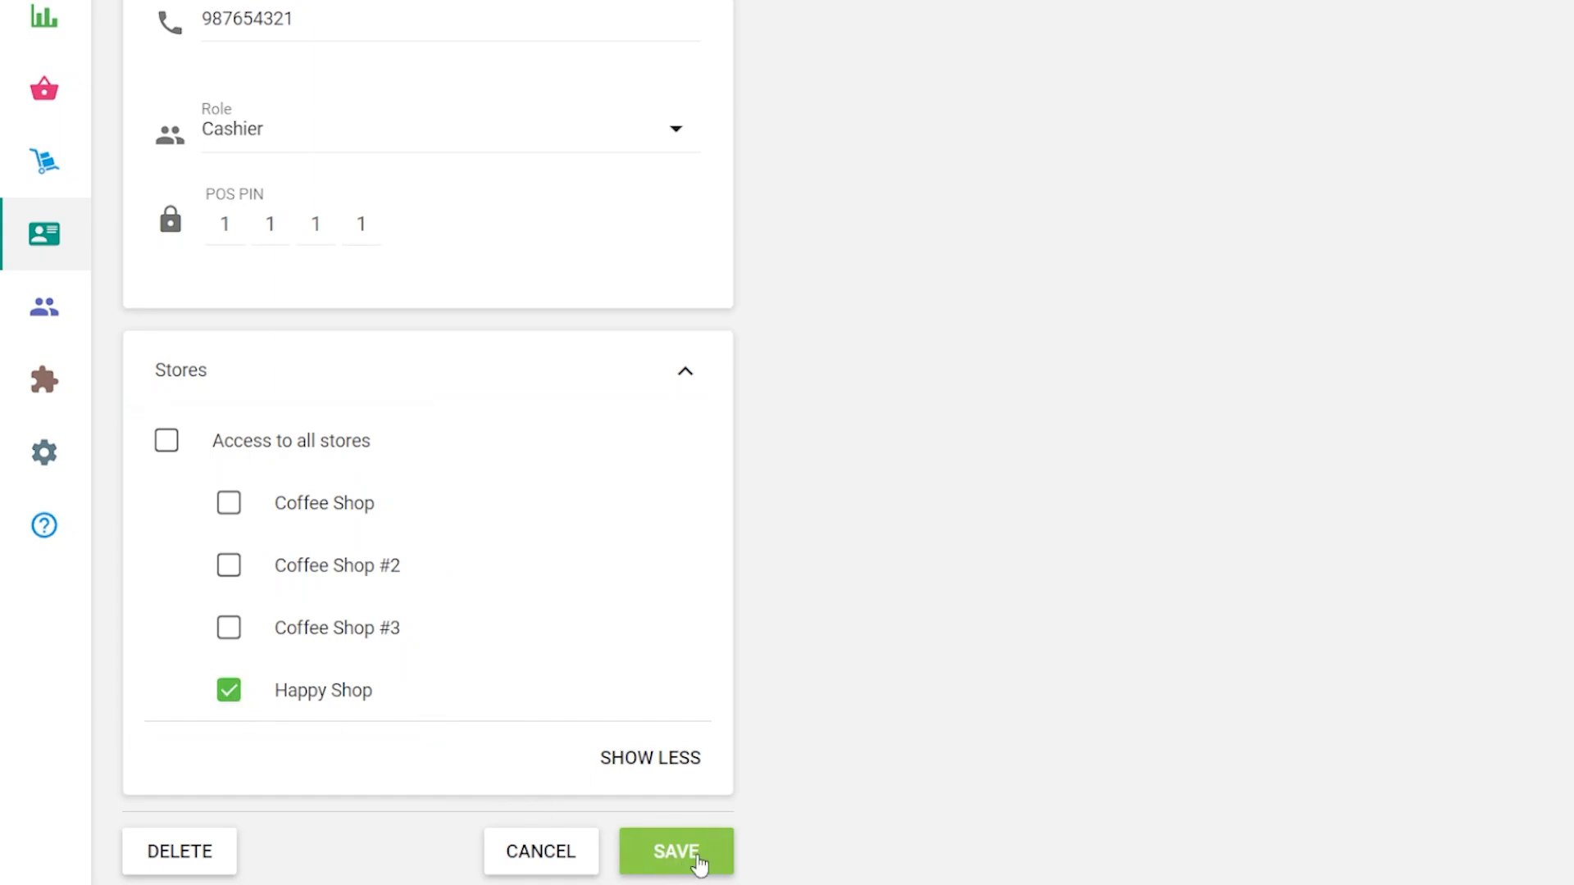
pyautogui.click(676, 874)
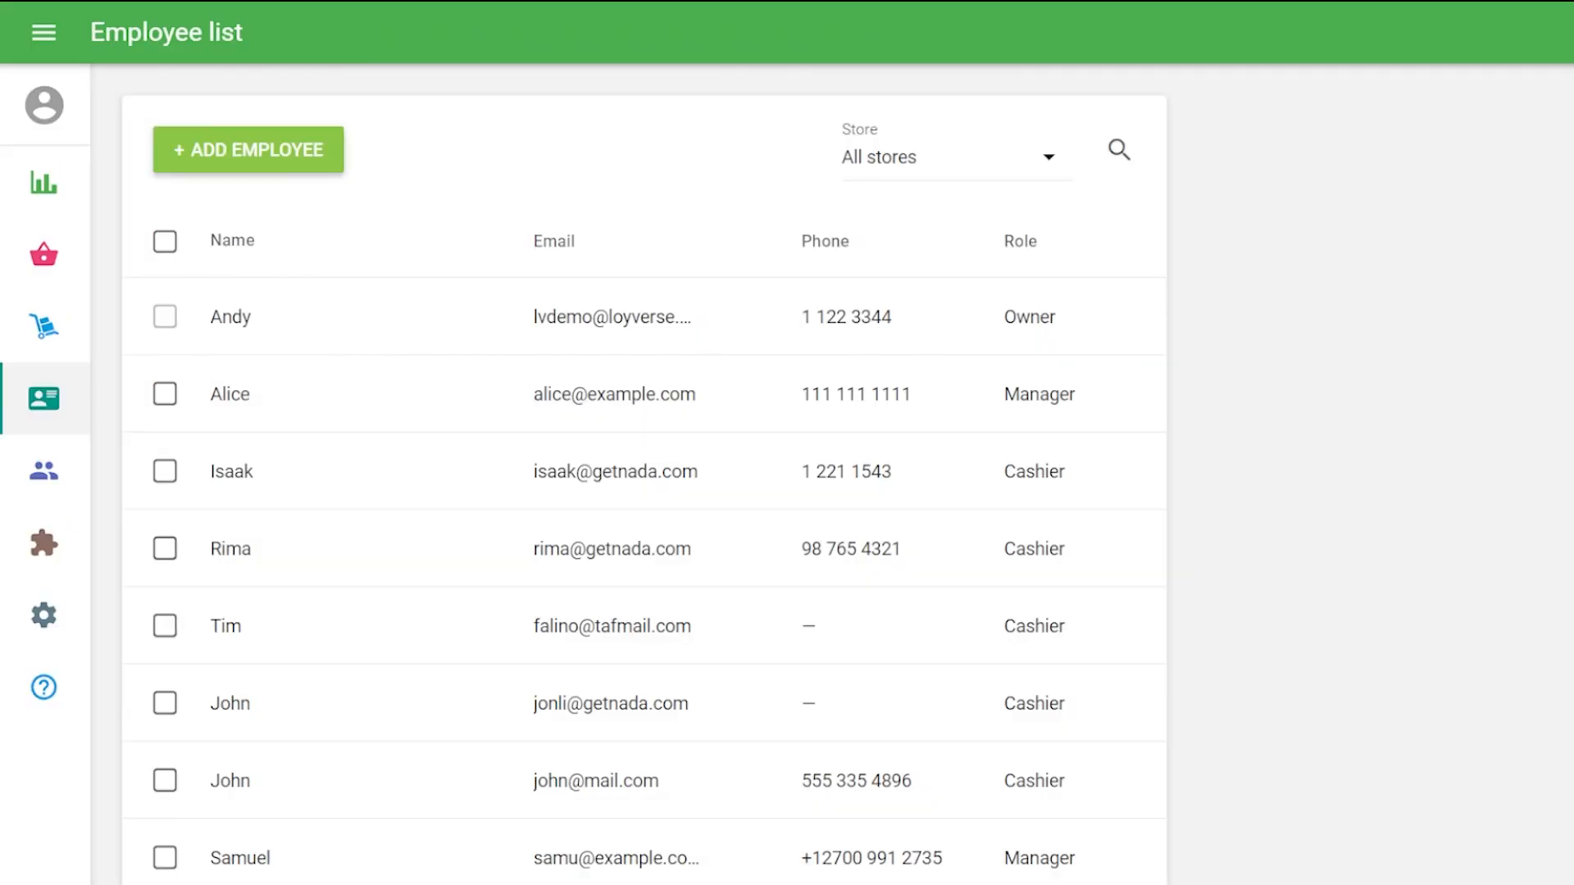
pyautogui.click(44, 182)
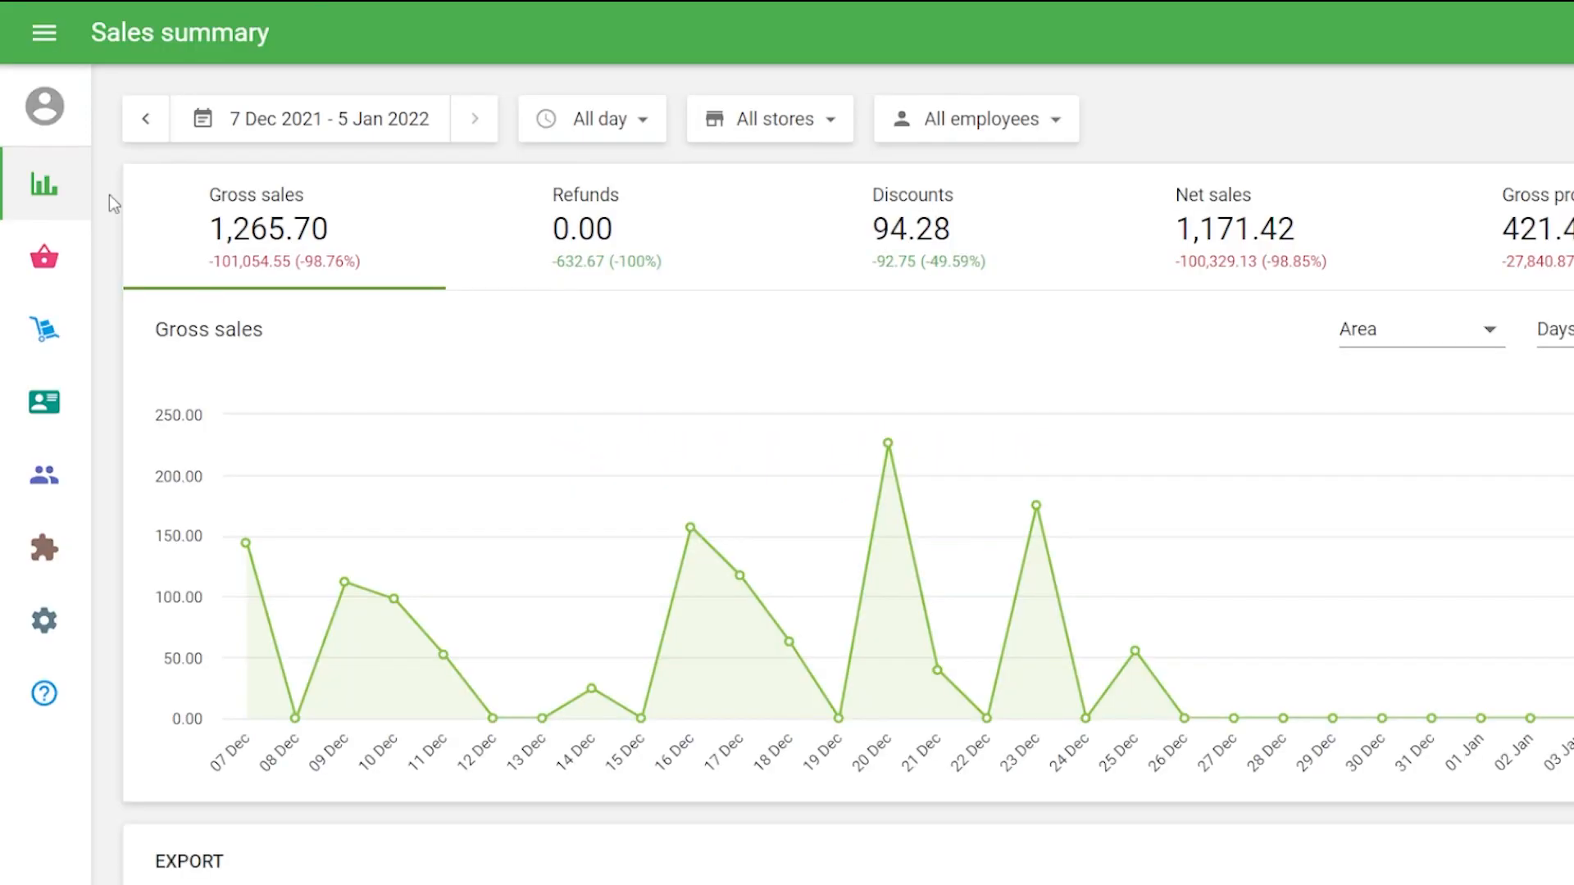
# Filter the sales summary report to three stores including Happy Shop.
pyautogui.click(46, 183)
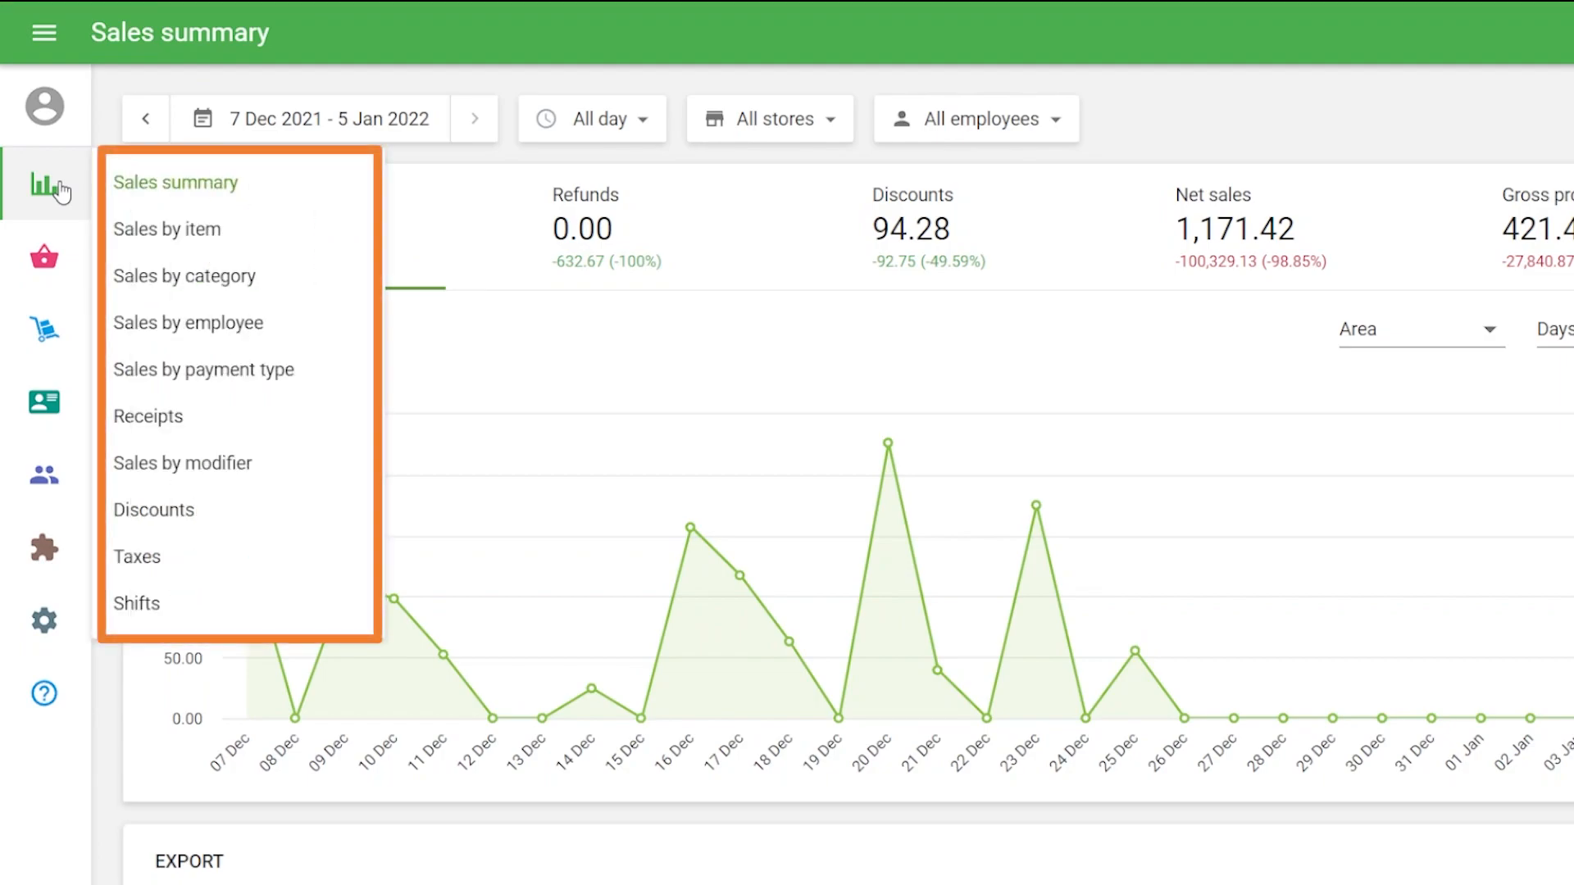
pyautogui.click(774, 118)
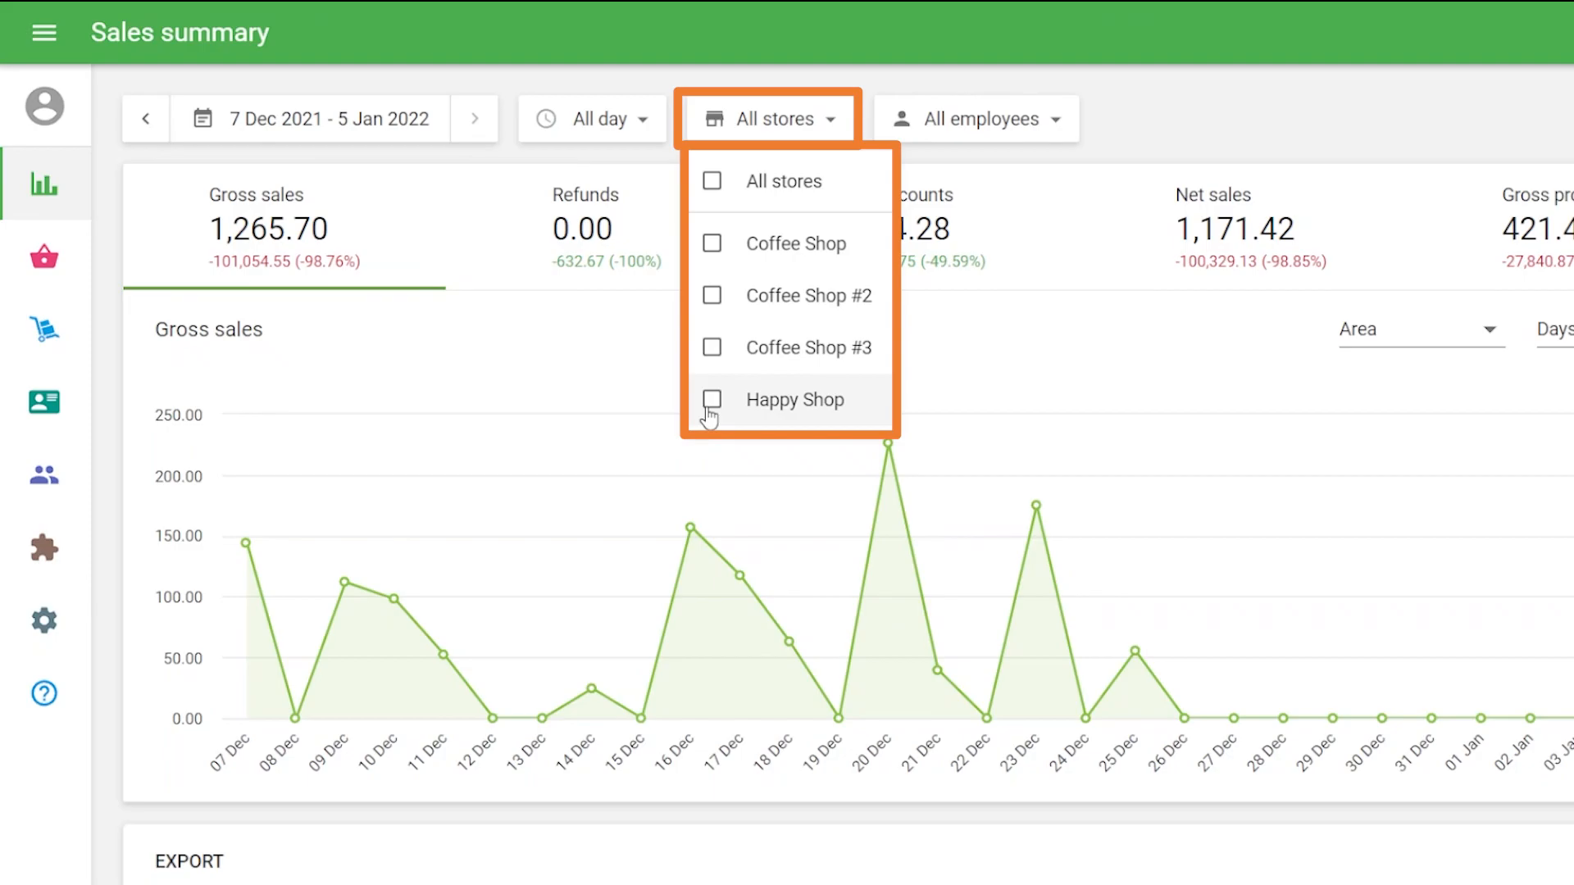
pyautogui.click(712, 398)
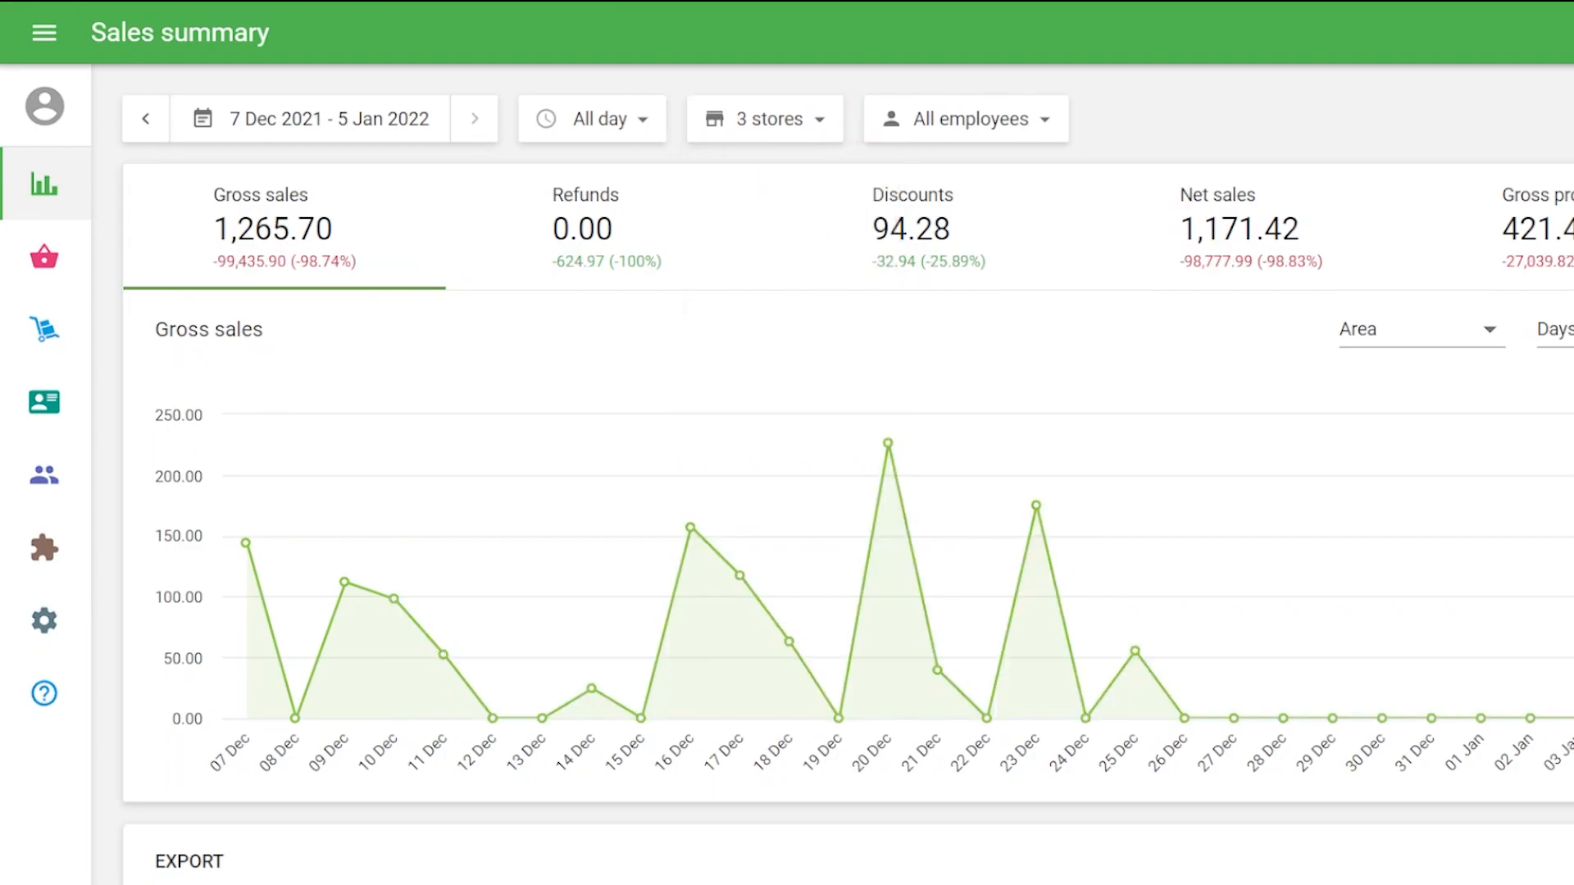
pyautogui.moveTo(43, 475)
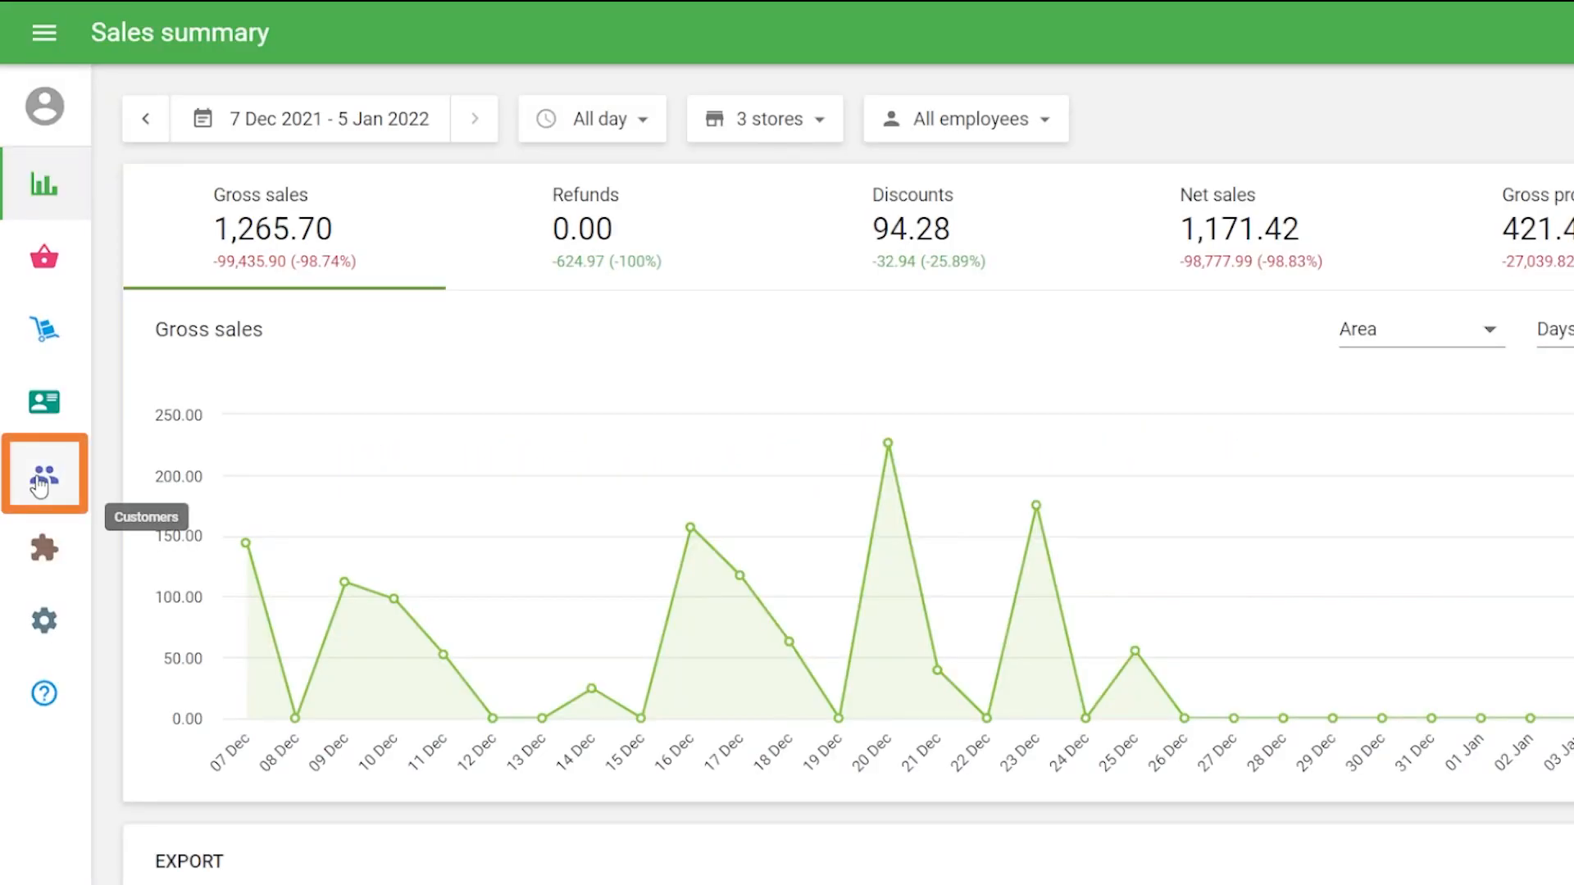
# Show the customer base list with contacts and visit totals.
pyautogui.click(43, 472)
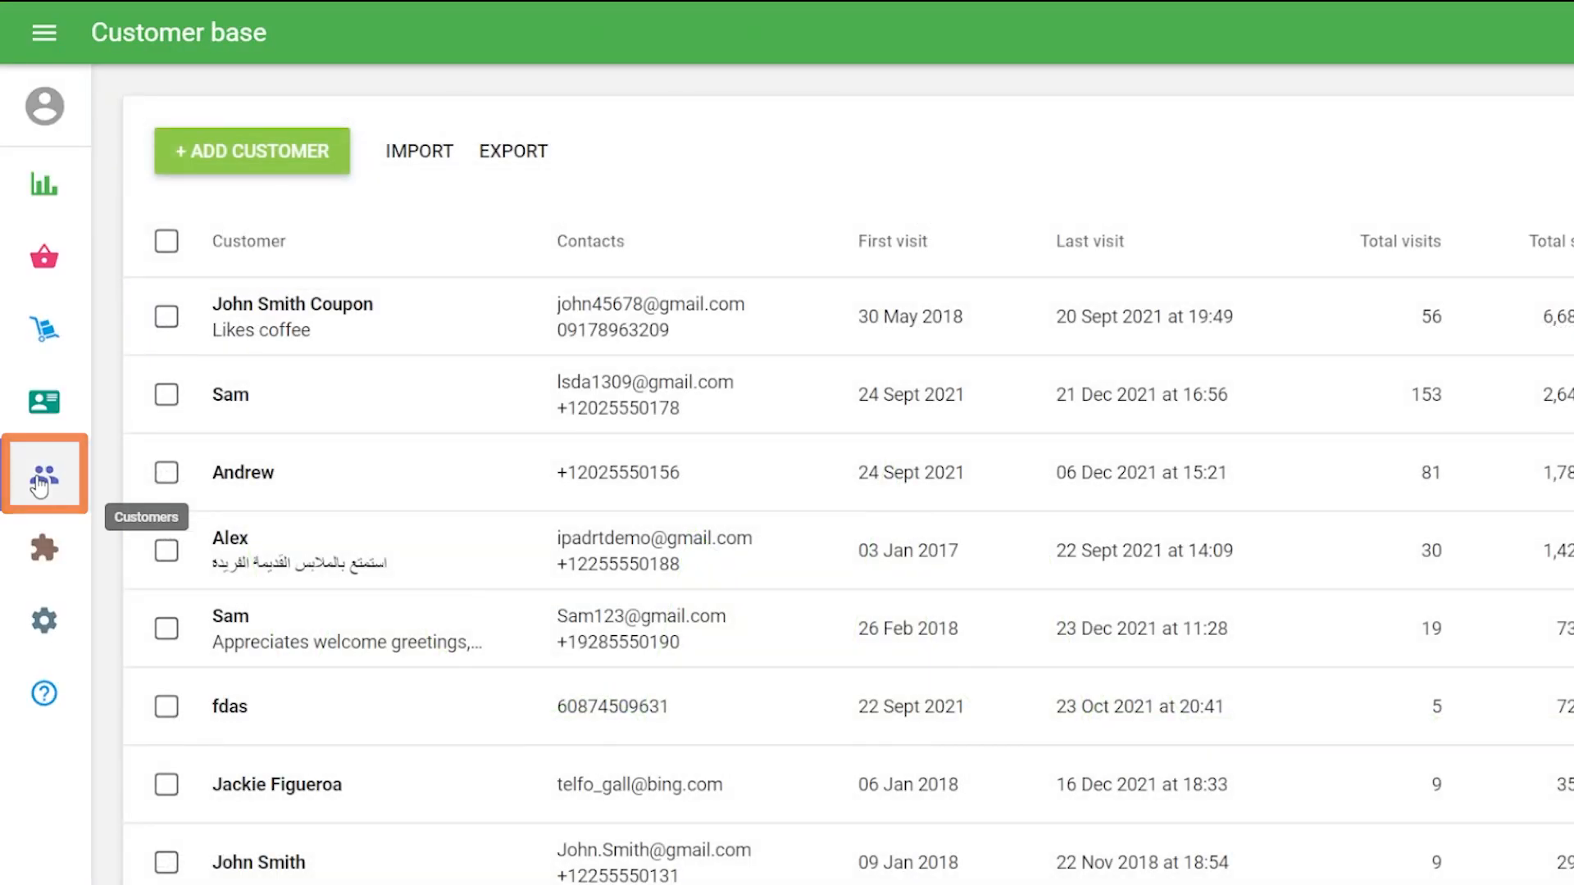
pyautogui.click(44, 474)
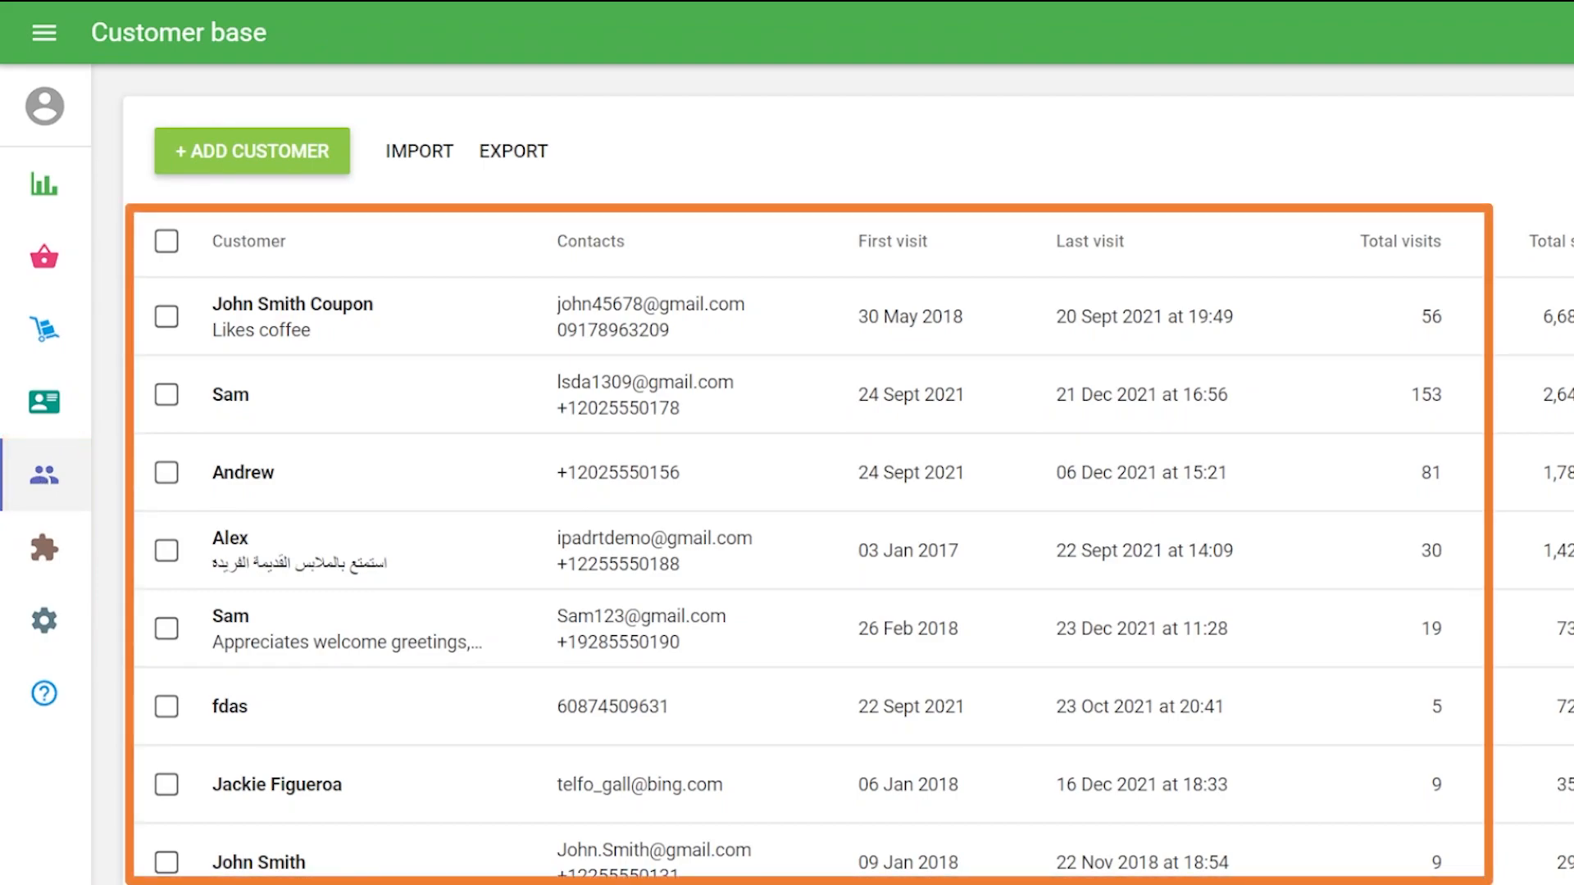